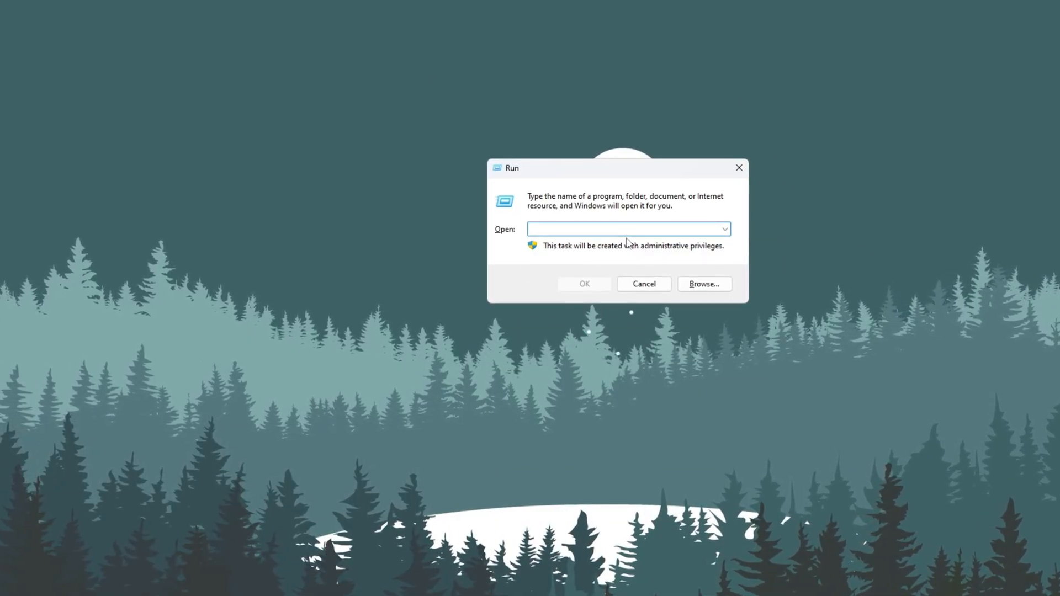
Enter gpedit.msc in the Windows Run box
{"action": "type", "text": "gpedit.msc"}
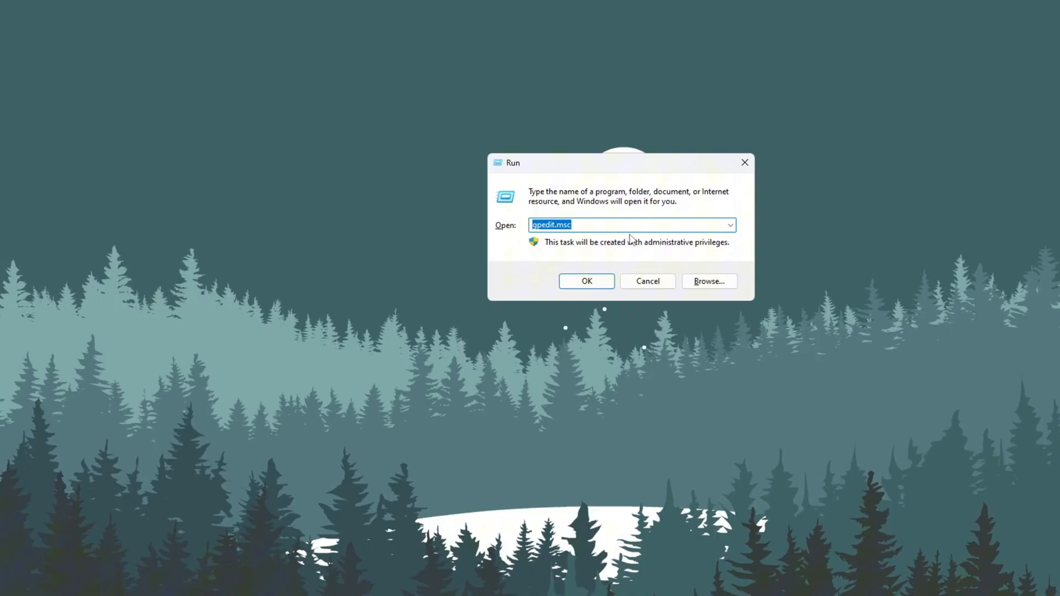
Launch the Local Group Policy Editor and expand Computer Configuration's policy folders
{"action": "left_click", "coordinate": [585, 281]}
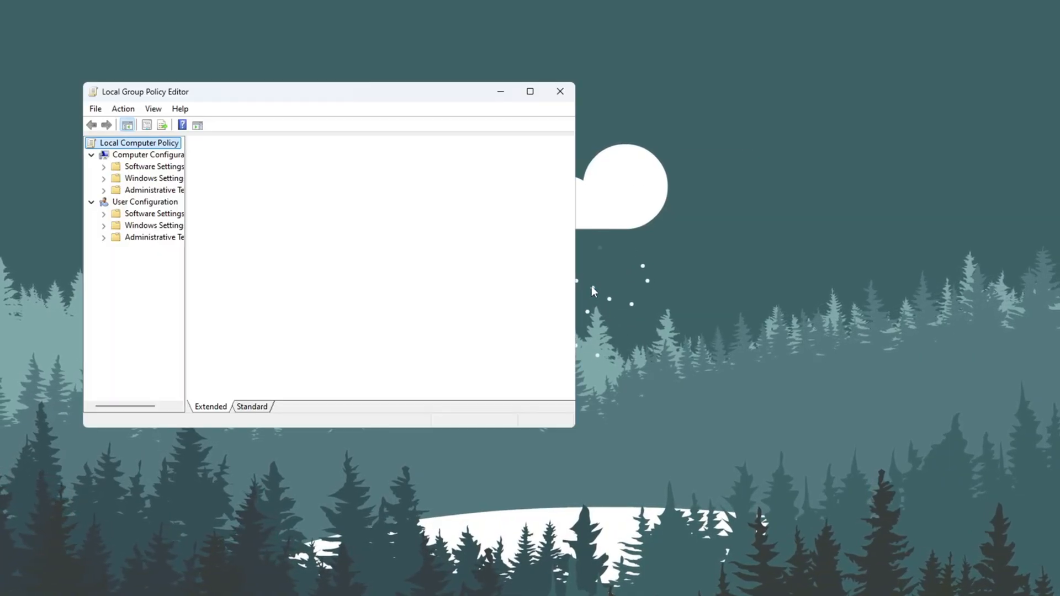
{"action": "left_click", "coordinate": [140, 142]}
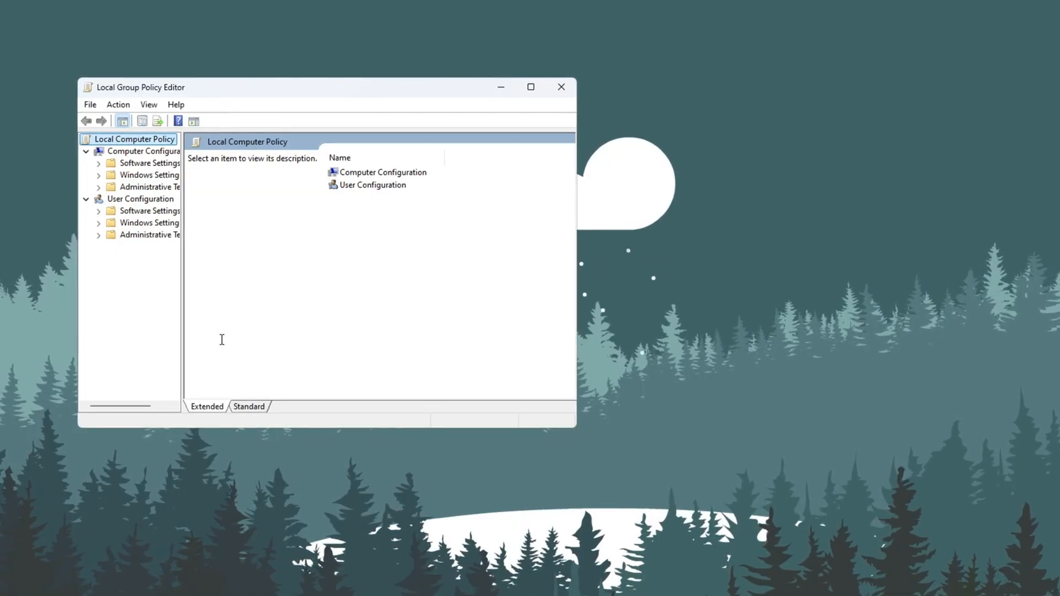
{"action": "left_click", "coordinate": [383, 170]}
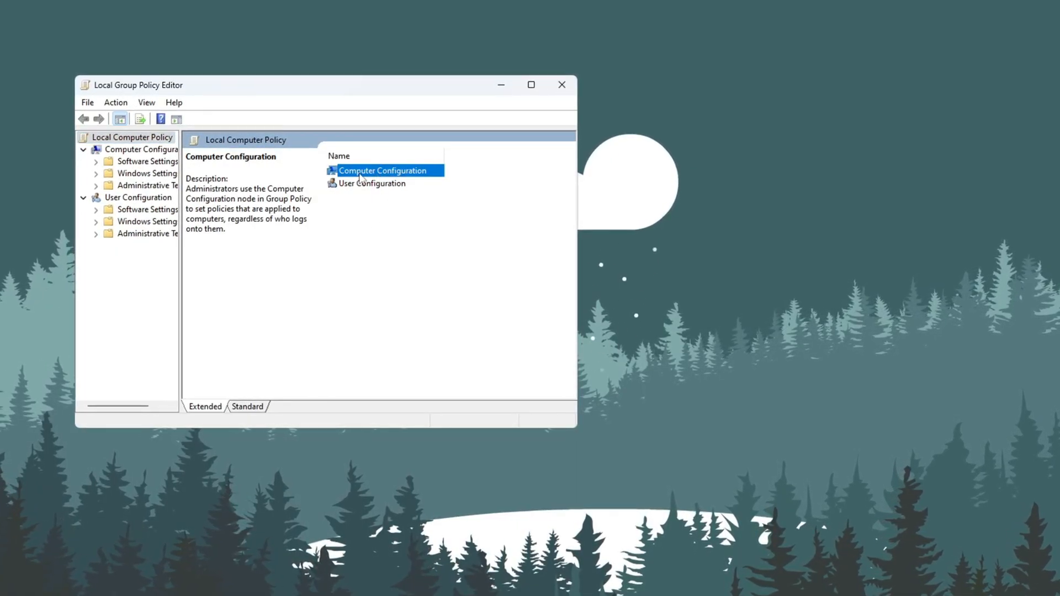
{"action": "left_click", "coordinate": [147, 184]}
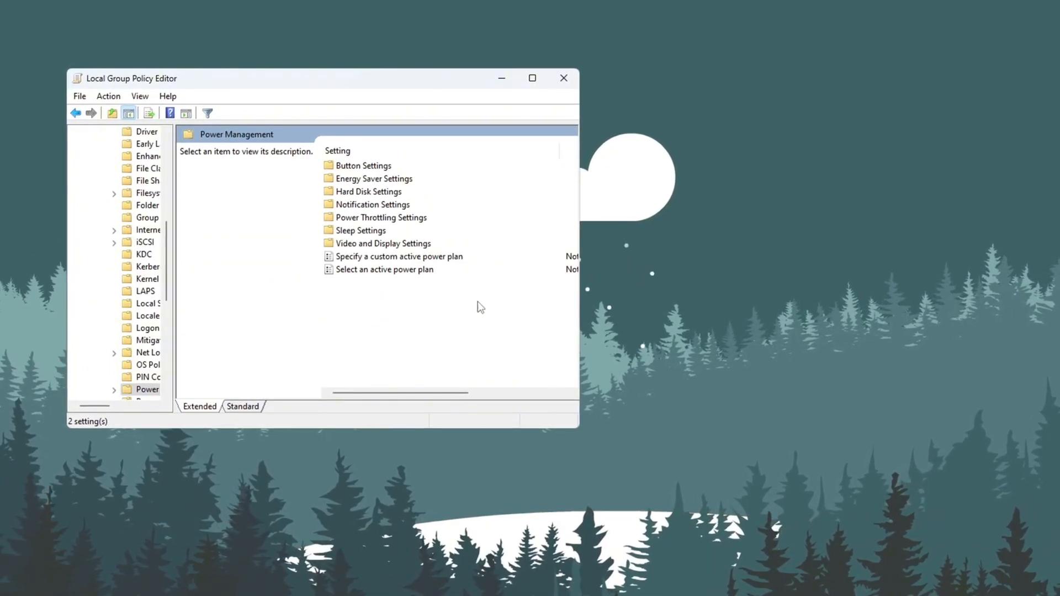
Open the Turn off Power Throttling policy in Power Throttling Settings
{"action": "left_click", "coordinate": [381, 216]}
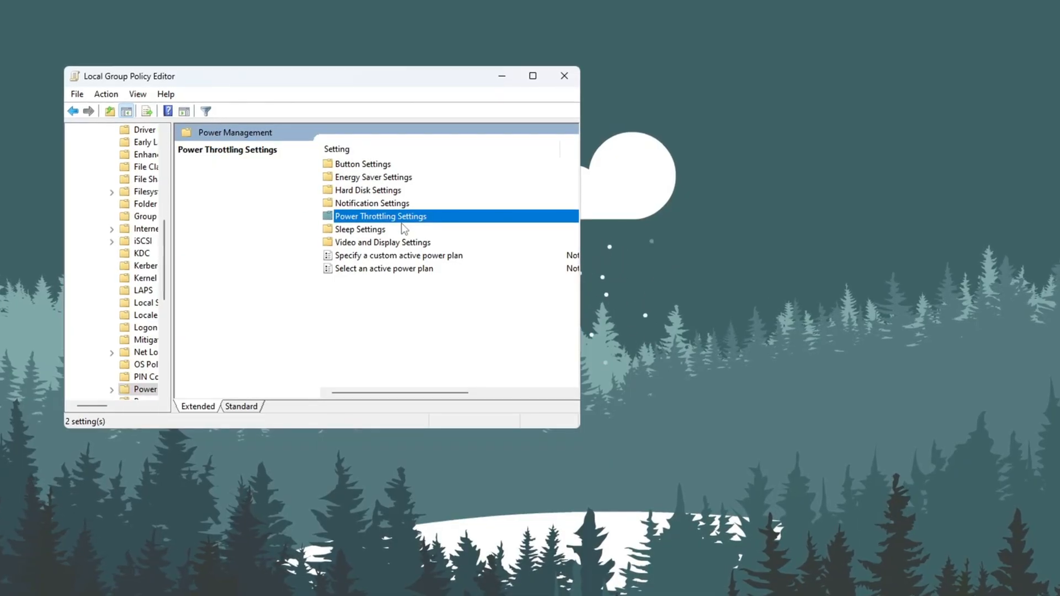
{"action": "double_click", "coordinate": [380, 216]}
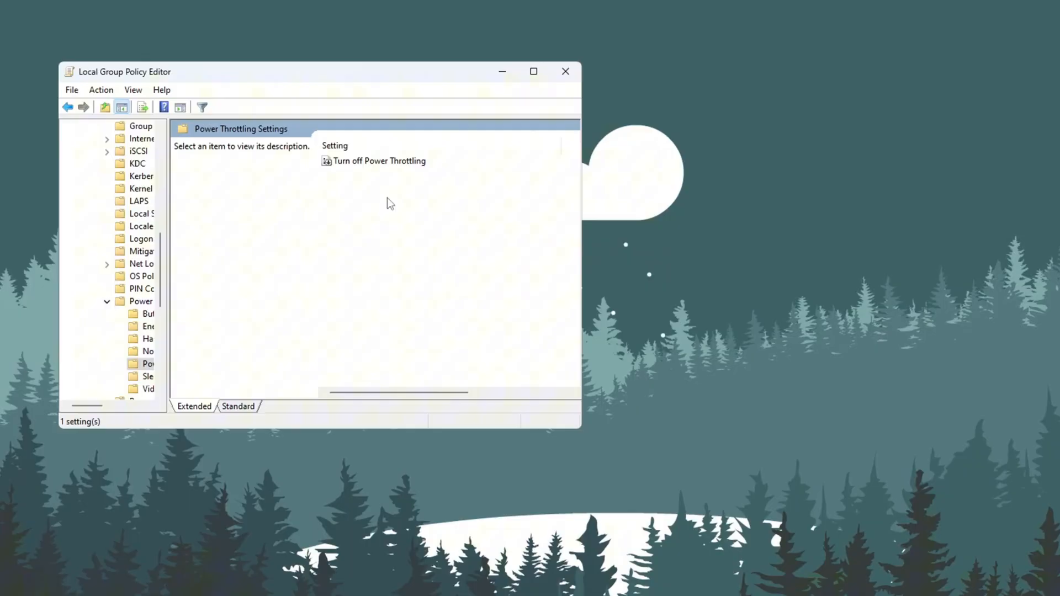
{"action": "left_click", "coordinate": [380, 161]}
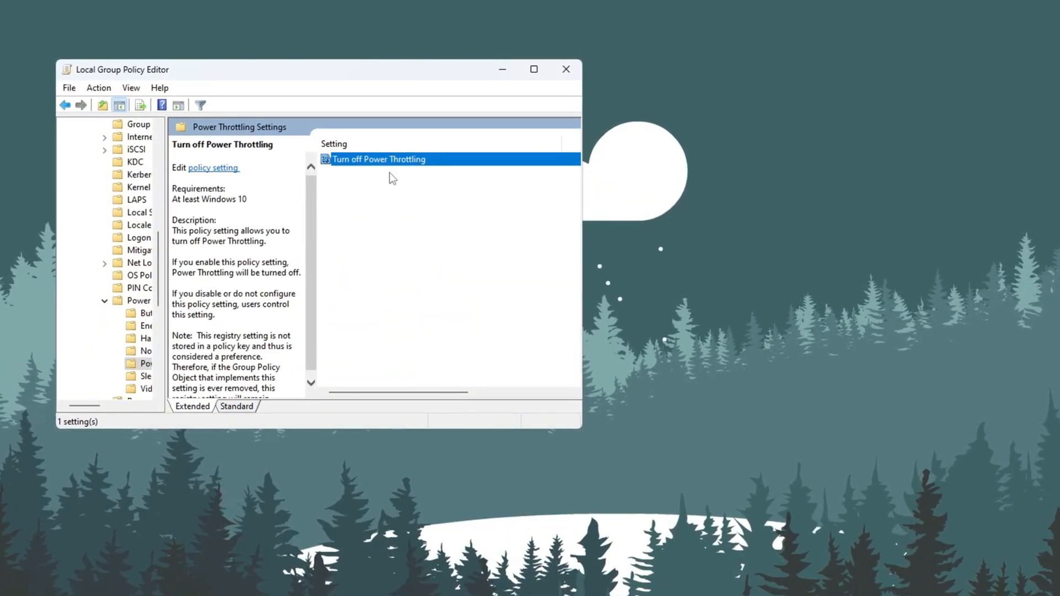
{"action": "double_click", "coordinate": [378, 159]}
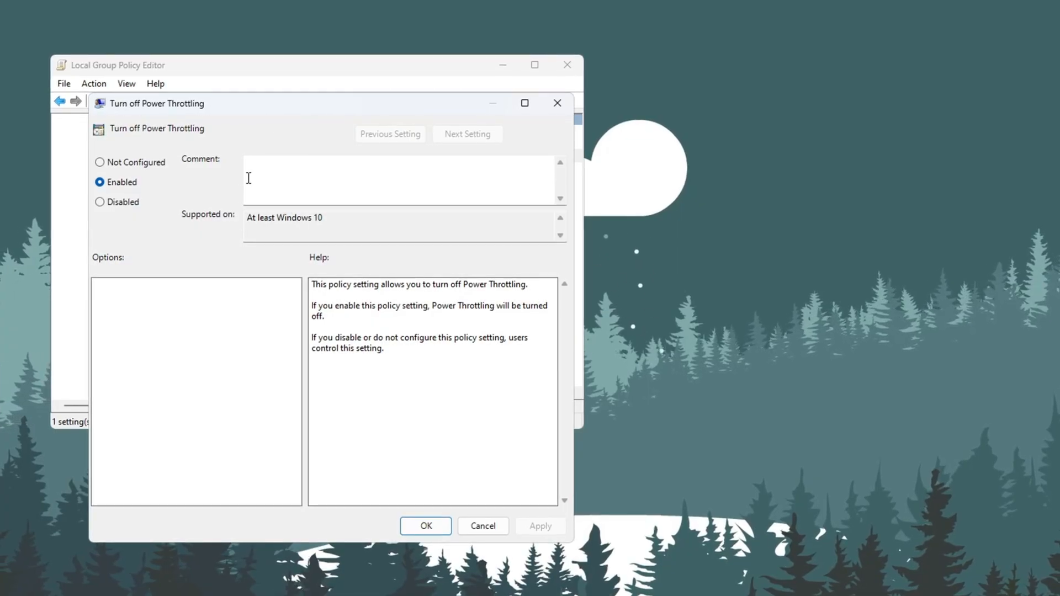
Set Turn off Power Throttling to Disabled and confirm the change
{"action": "left_click", "coordinate": [99, 201]}
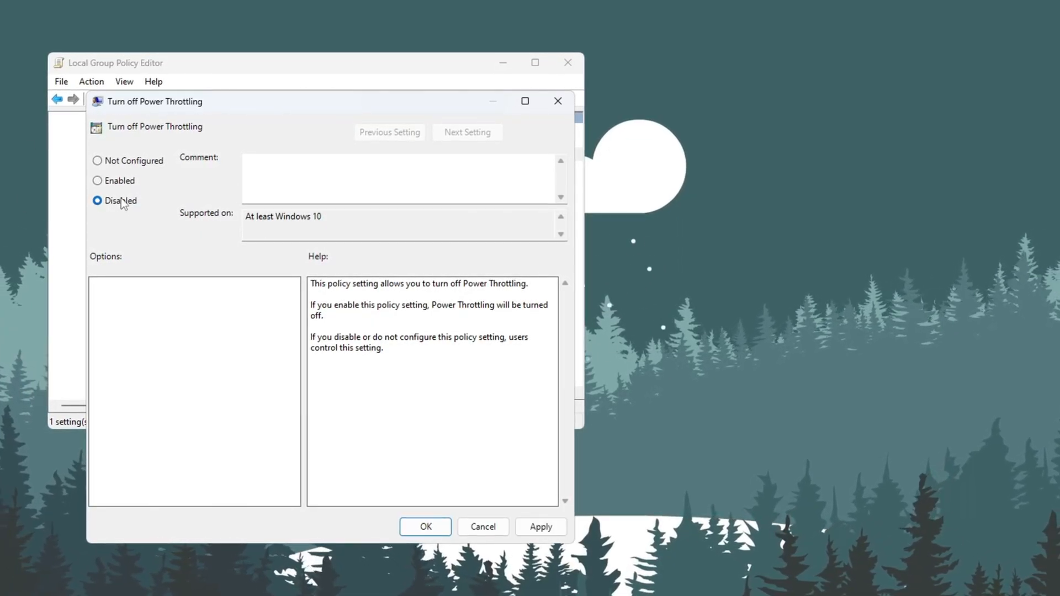
{"action": "left_click", "coordinate": [95, 178]}
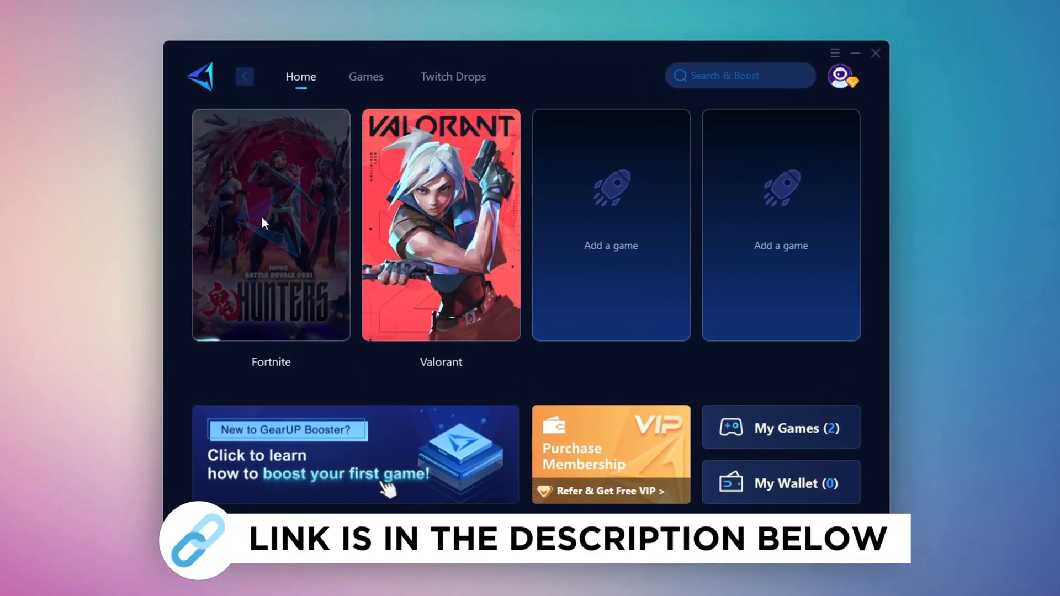
Select the Fortnite tile on the GearUP Booster home screen
{"action": "left_click", "coordinate": [360, 72]}
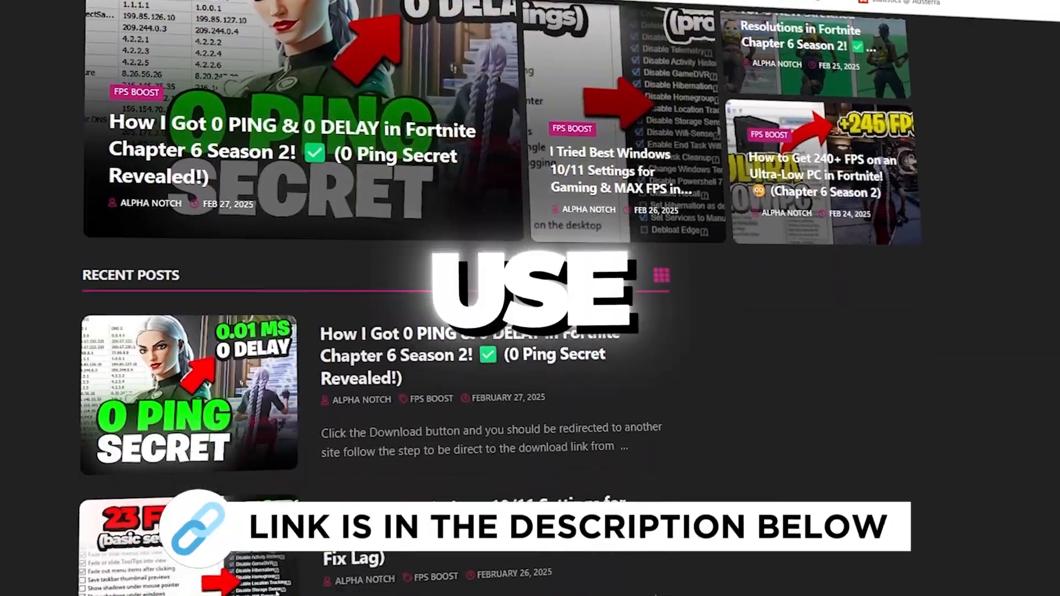
{"action": "scroll", "scroll_direction": "down", "scroll_amount": 3}
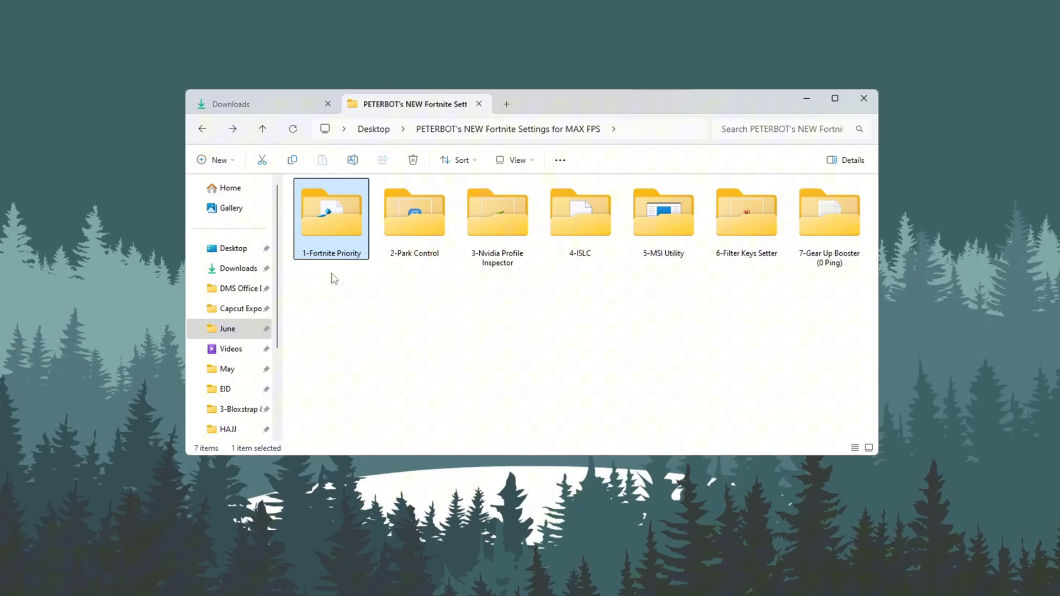
Open the 1-Fortnite Priority folder and browse its High, Medium and Normal .reg files
{"action": "double_click", "coordinate": [331, 211]}
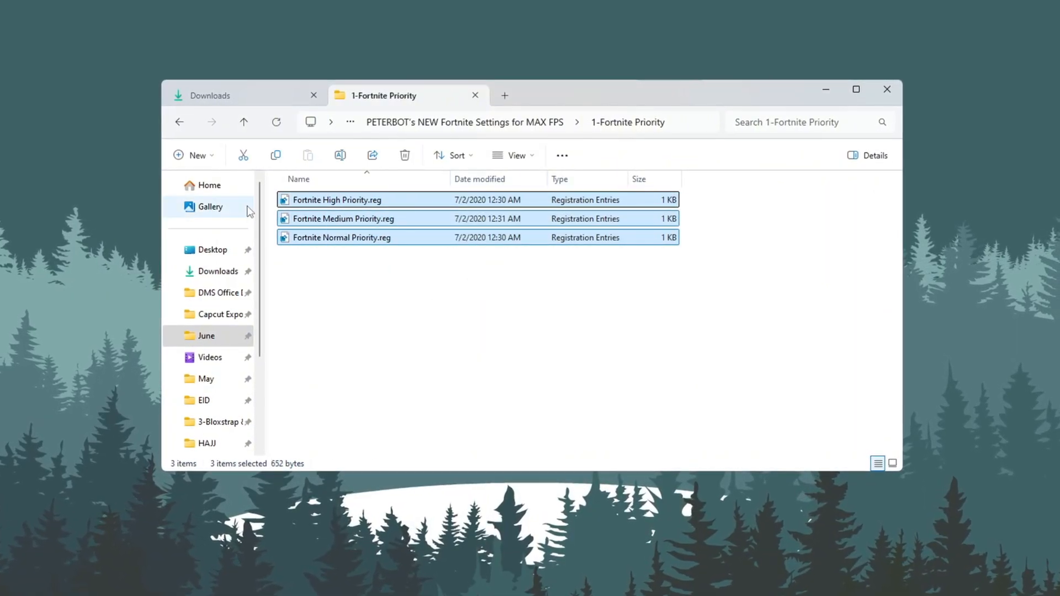
{"action": "left_click", "coordinate": [338, 237]}
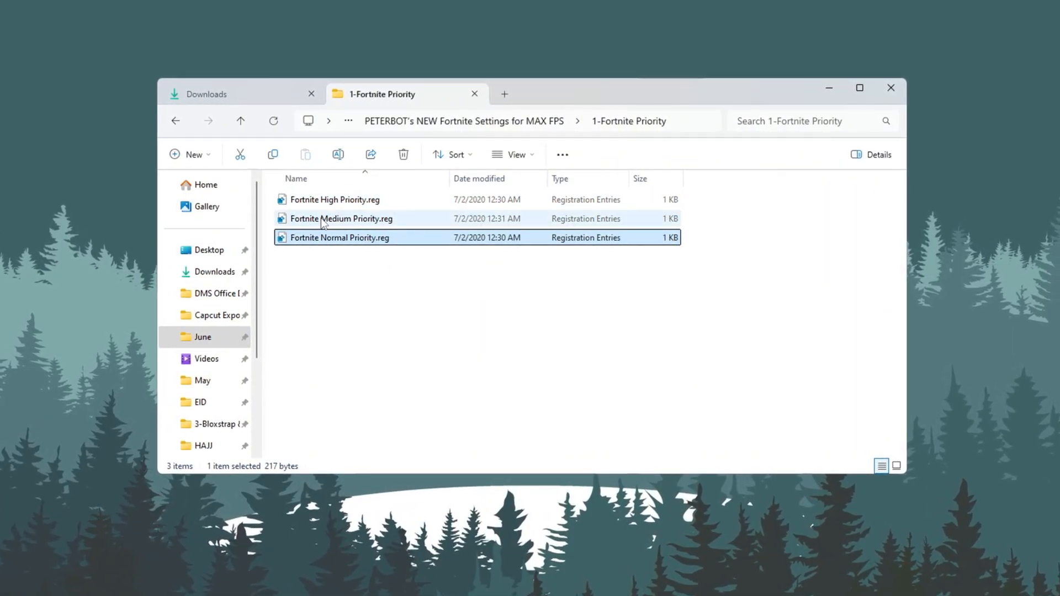
{"action": "left_click", "coordinate": [335, 198]}
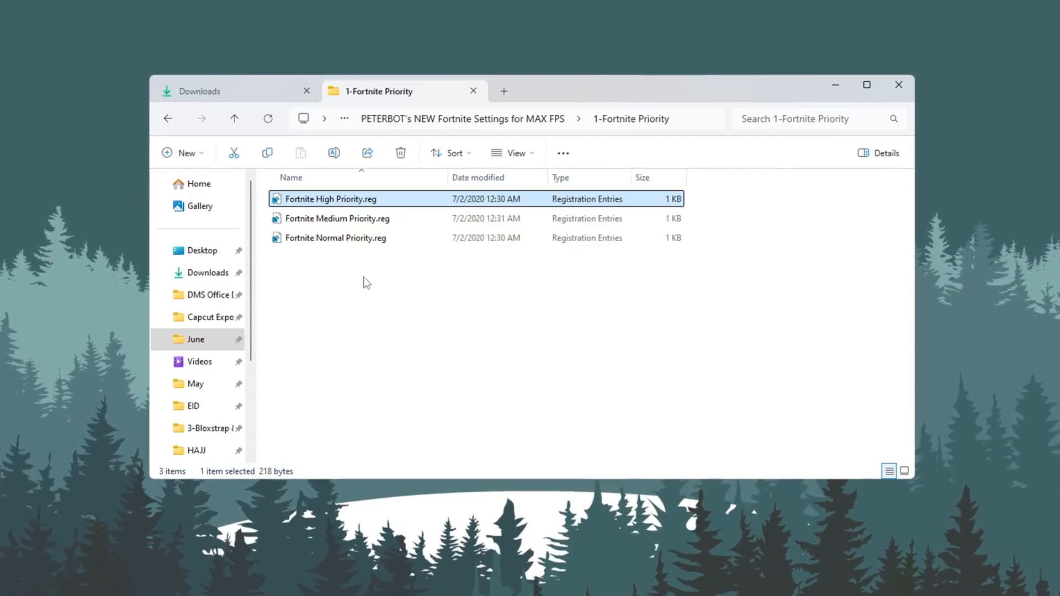
{"action": "left_click", "coordinate": [335, 238]}
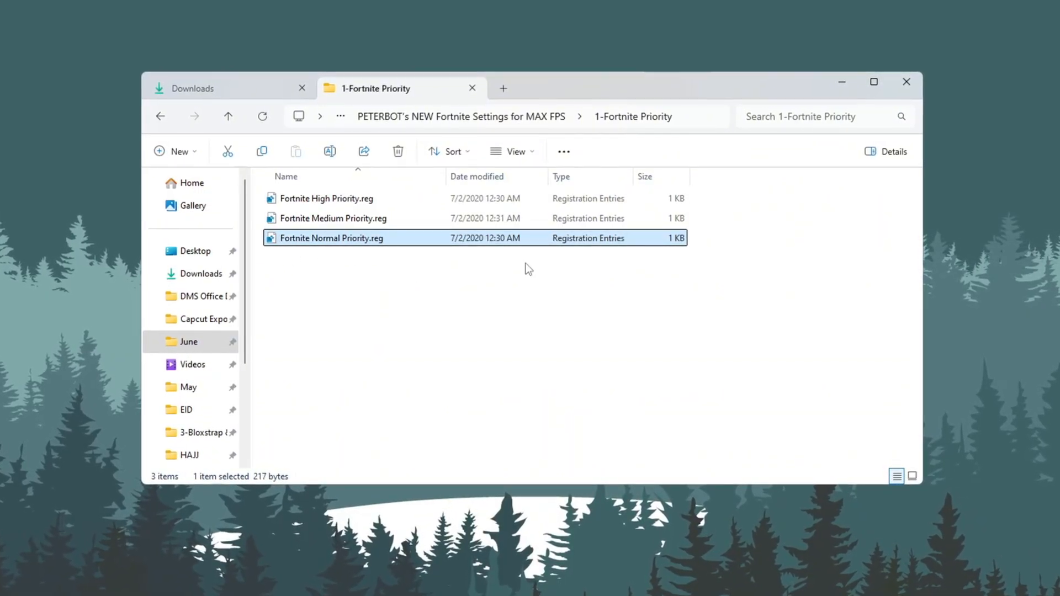
{"action": "left_click", "coordinate": [331, 218]}
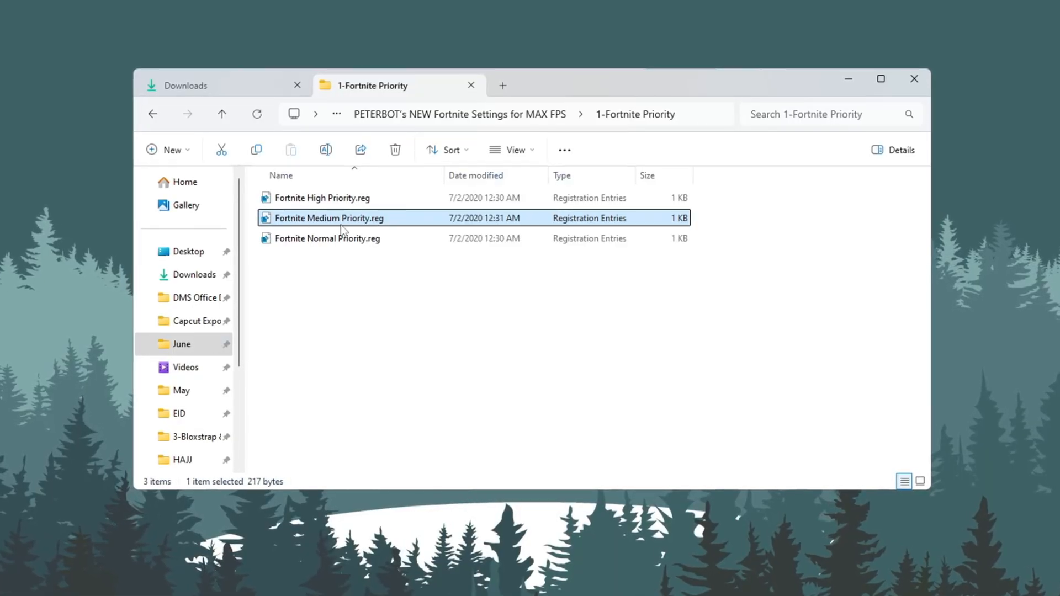
{"action": "left_click", "coordinate": [322, 197]}
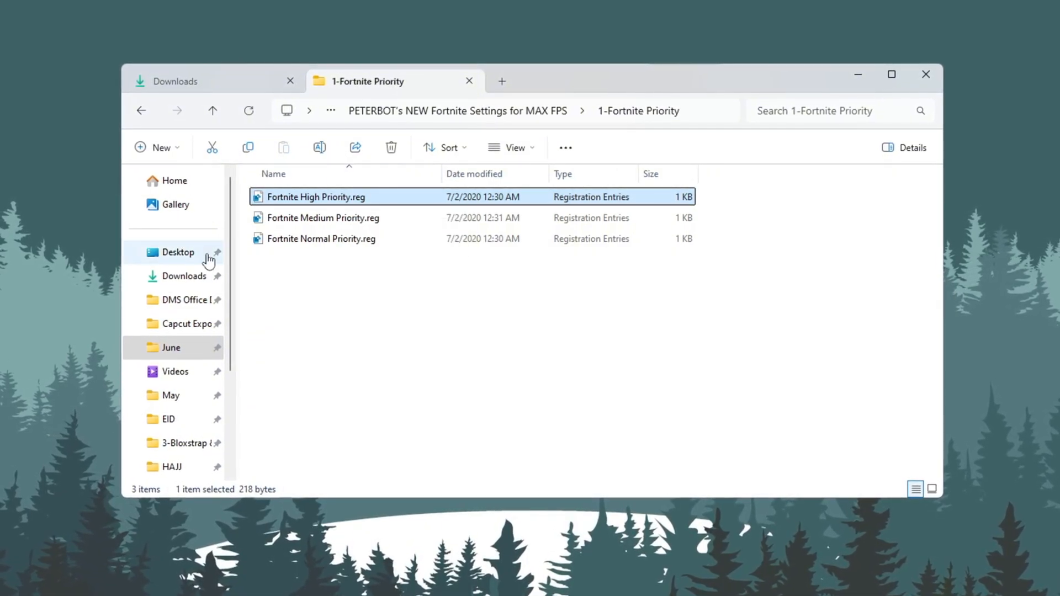
{"action": "left_click", "coordinate": [318, 239]}
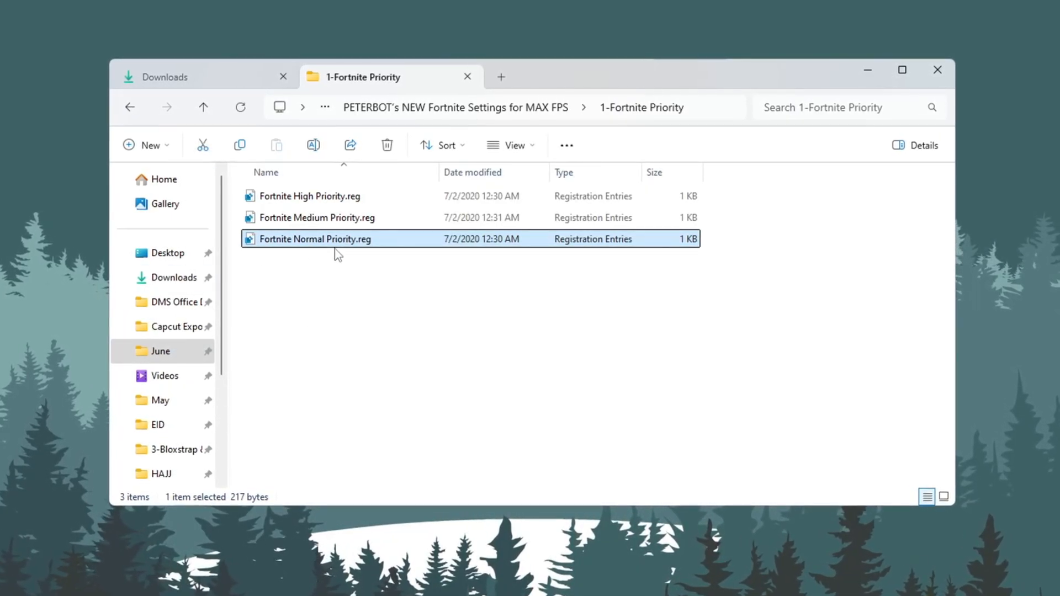
Merge Fortnite Medium Priority.reg, accepting the warning and the success message
{"action": "double_click", "coordinate": [316, 217]}
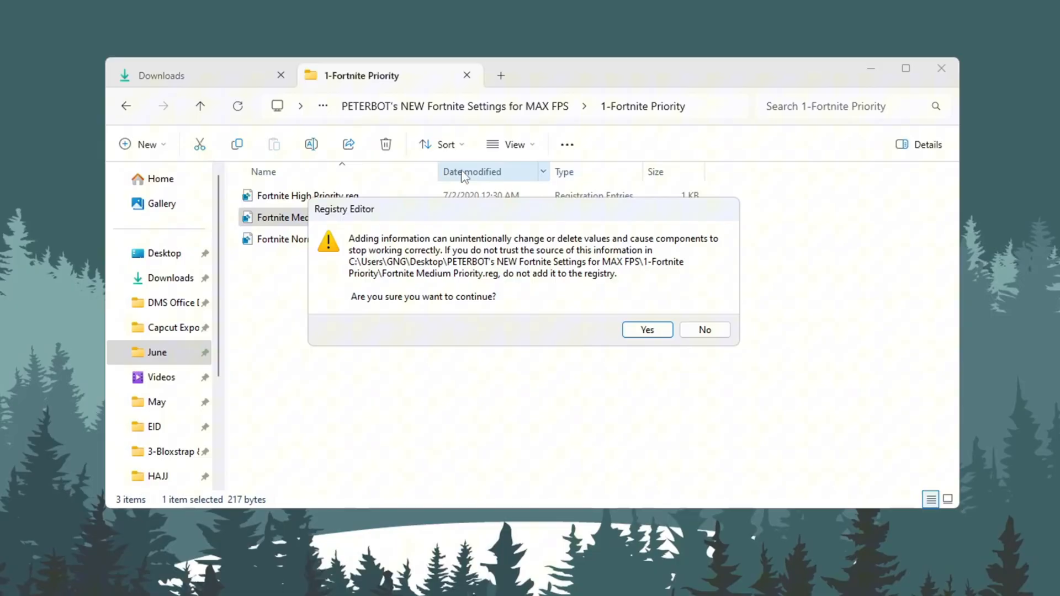
{"action": "left_click", "coordinate": [645, 330]}
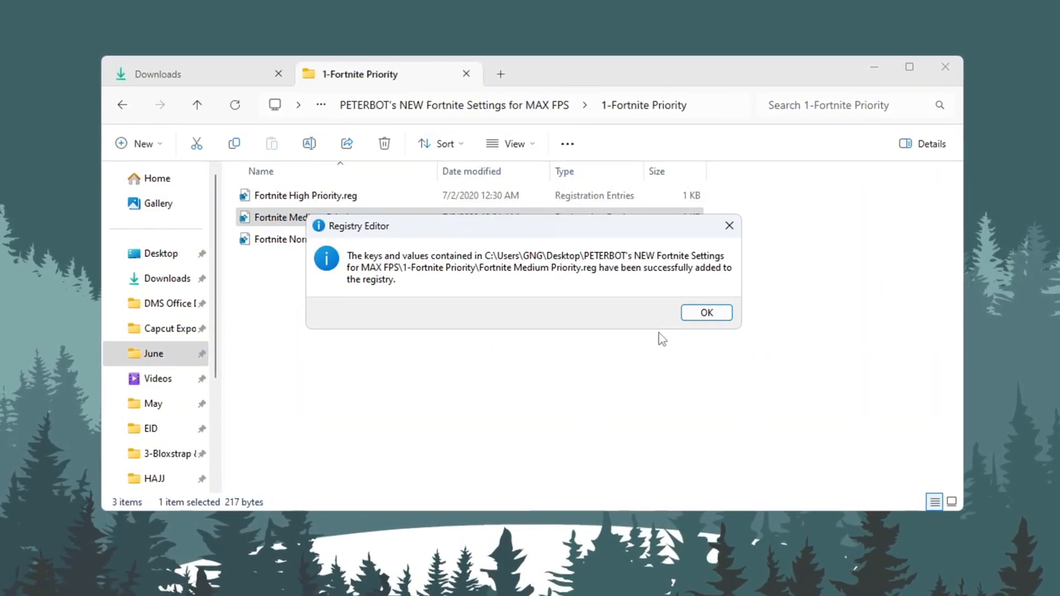
{"action": "mouse_move", "coordinate": [651, 287]}
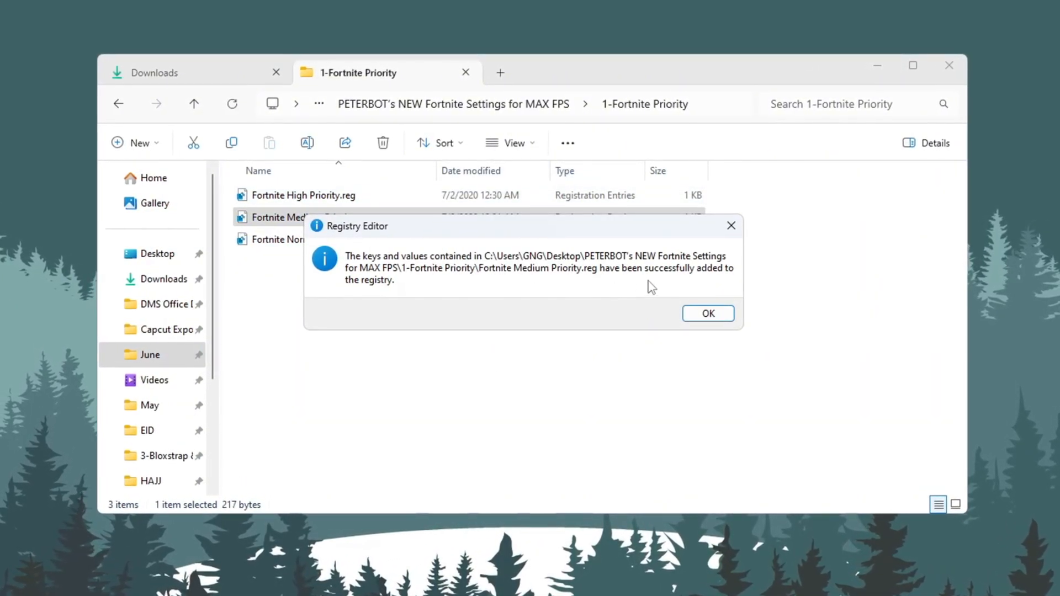
{"action": "left_click", "coordinate": [707, 313]}
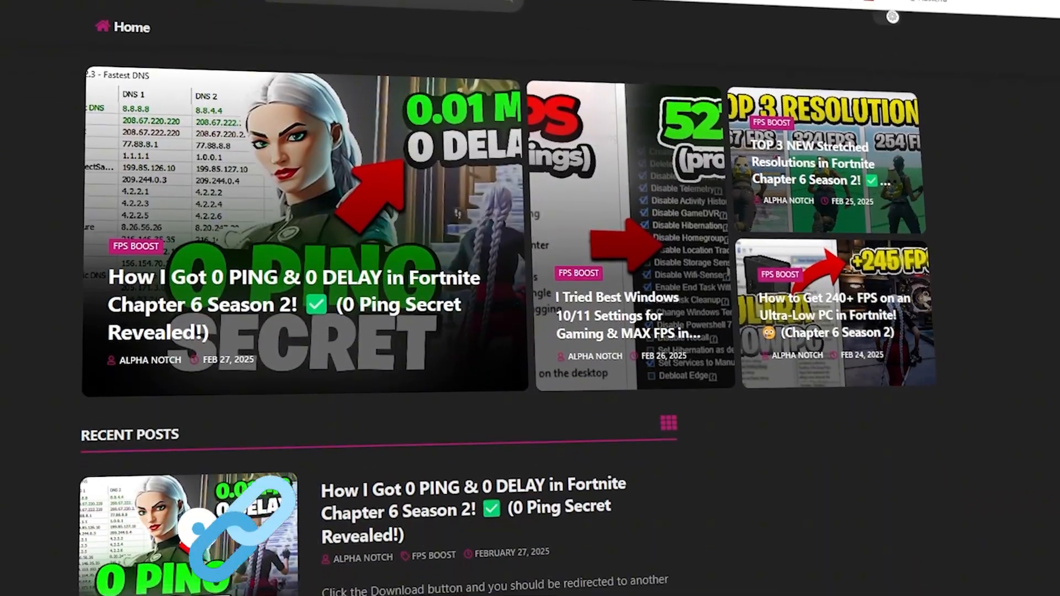
{"action": "scroll", "scroll_direction": "down", "scroll_amount": 3}
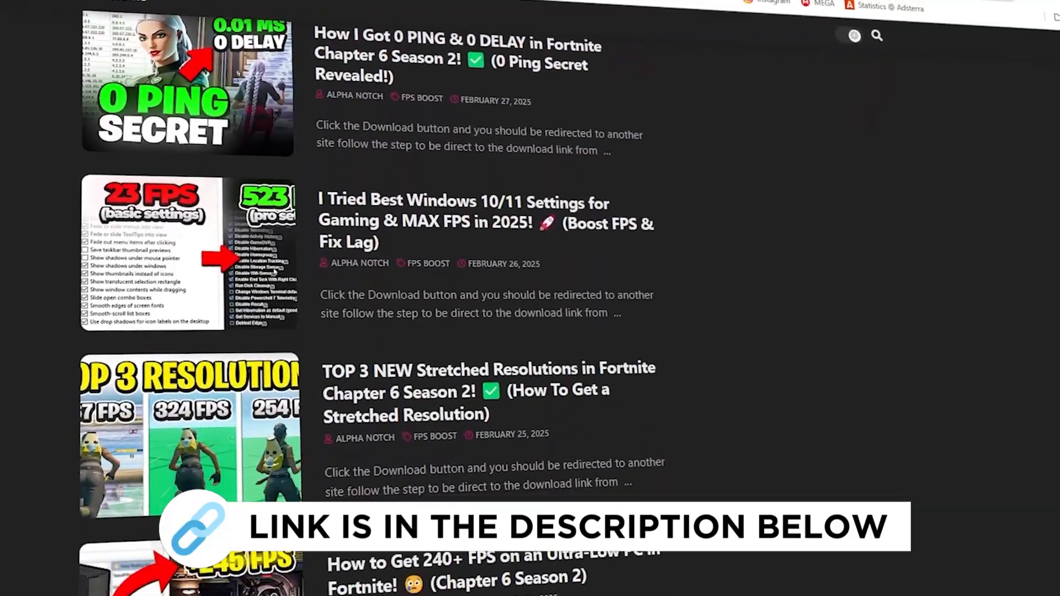
{"action": "scroll", "scroll_direction": "down", "scroll_amount": 3}
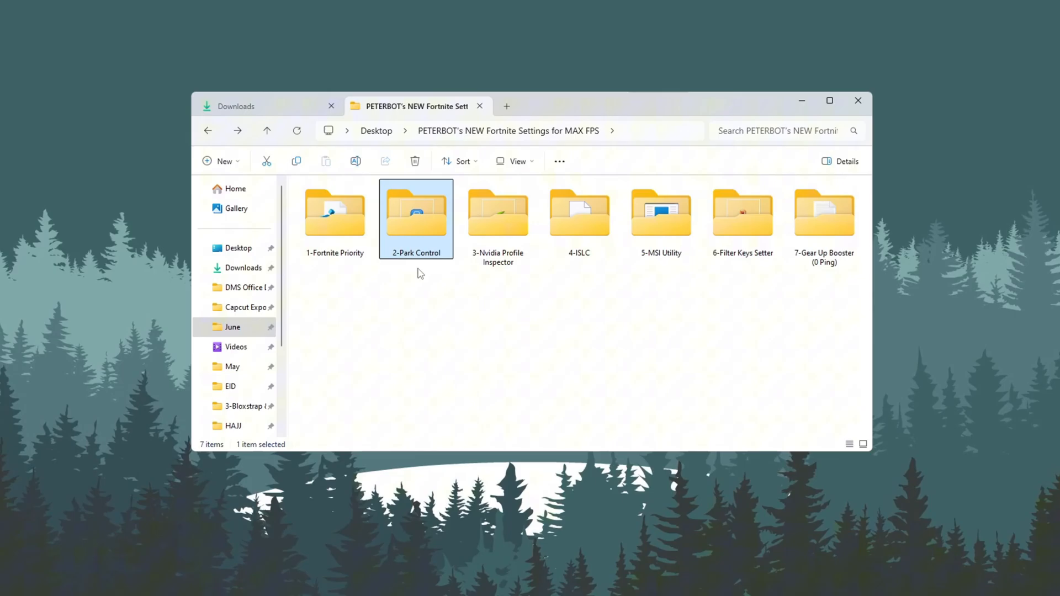
Open ParkControl from the 2-Park Control folder and select the Bitsum Highest Performance profile
{"action": "double_click", "coordinate": [416, 210]}
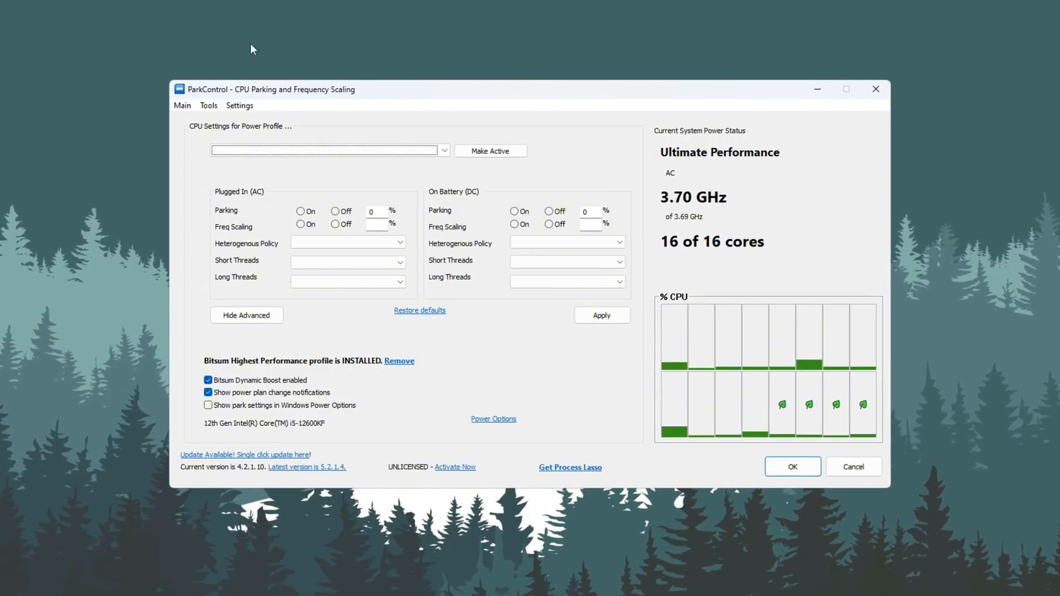
{"action": "left_click", "coordinate": [489, 150]}
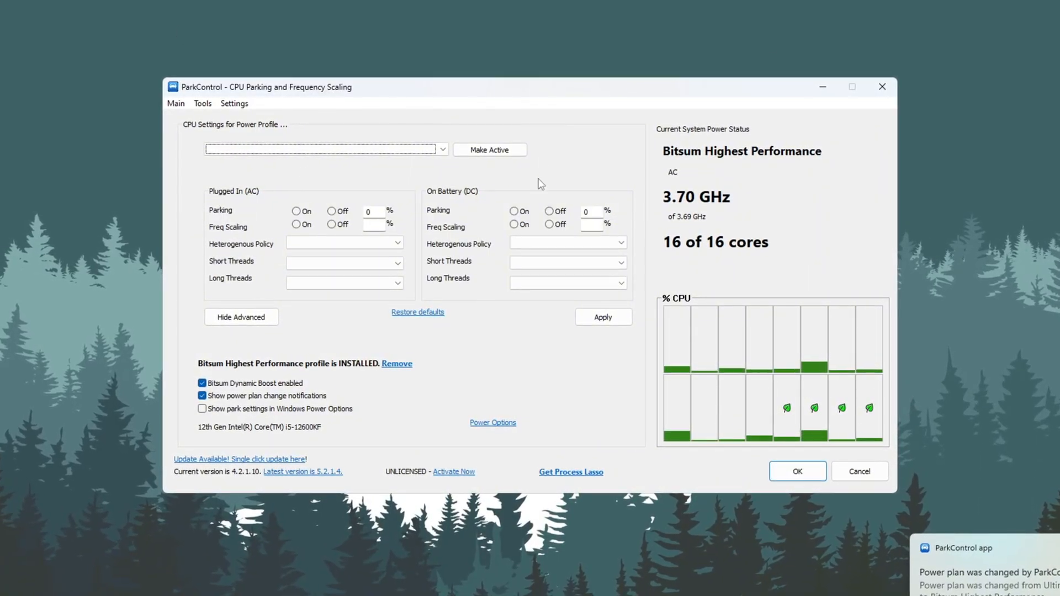
{"action": "left_click", "coordinate": [441, 148]}
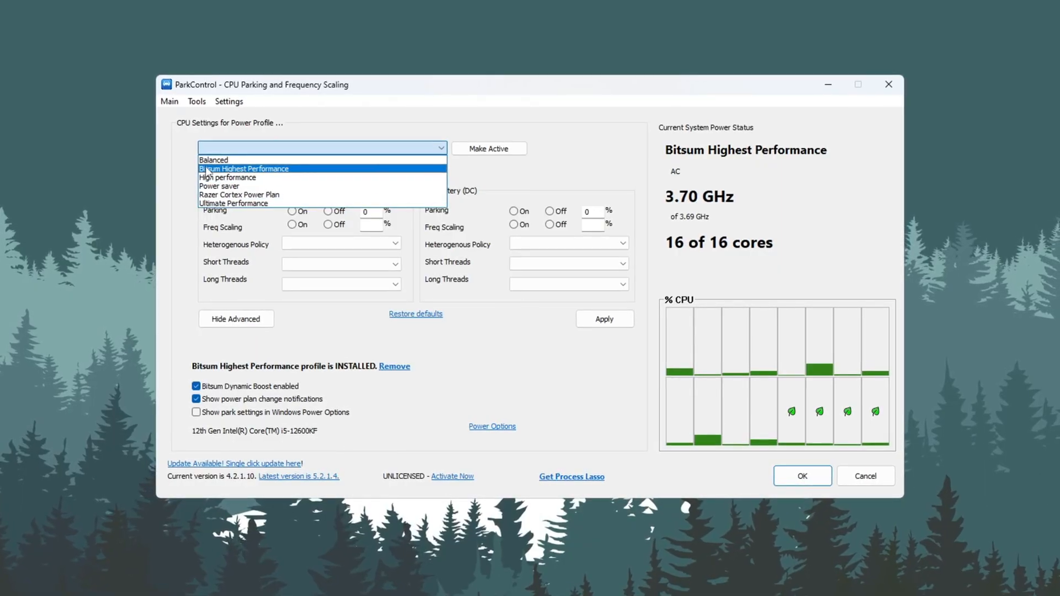
{"action": "left_click", "coordinate": [244, 168]}
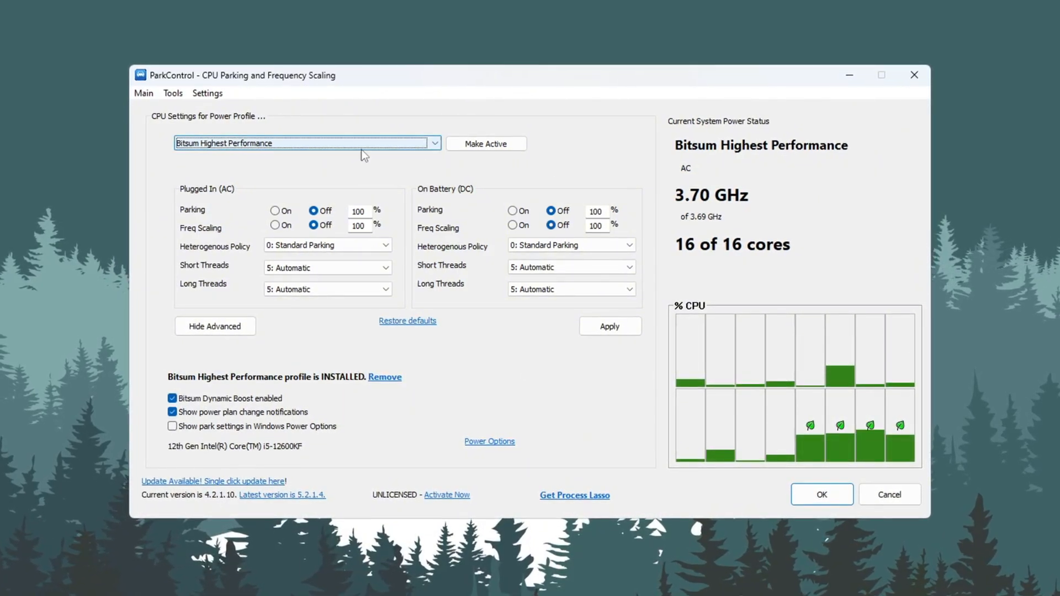
Uncheck Bitsum Dynamic Boost and go to Windows Power Options
{"action": "left_click", "coordinate": [172, 398]}
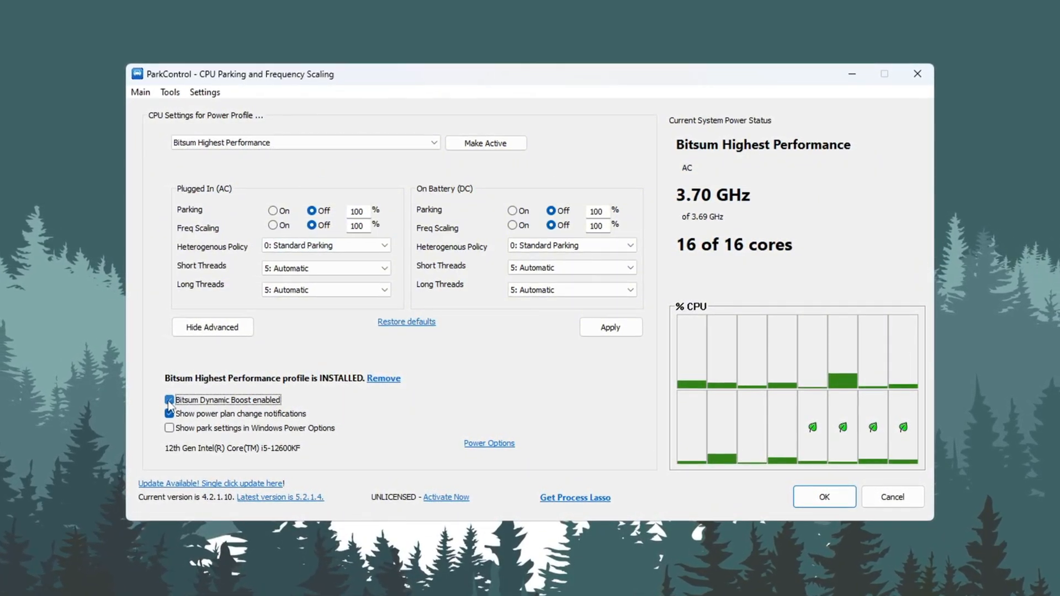
{"action": "left_click", "coordinate": [169, 400]}
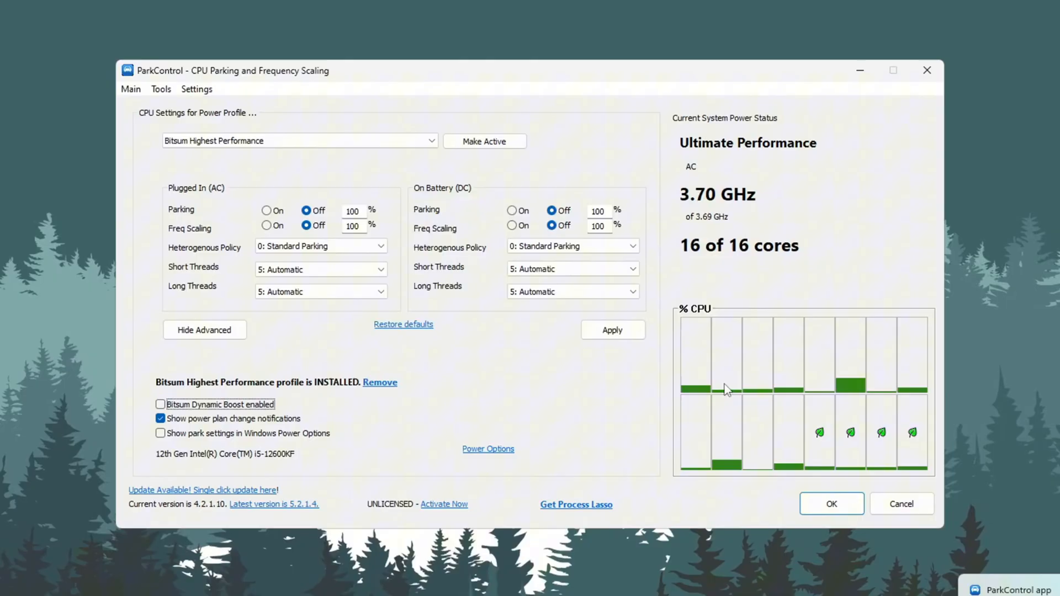
{"action": "left_click", "coordinate": [487, 448]}
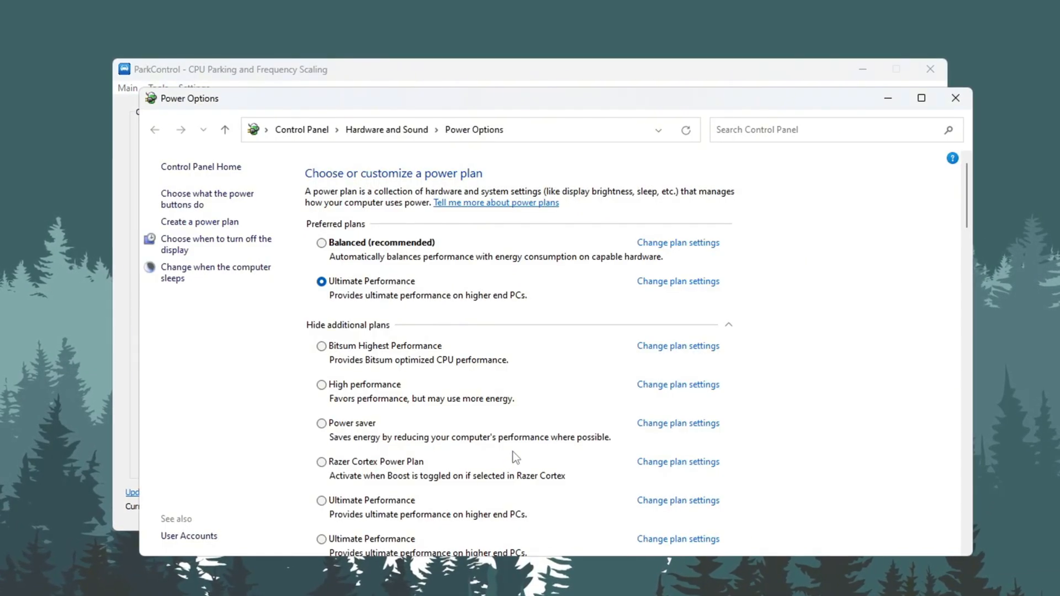
Choose Bitsum Highest Performance as the active plan in Power Options
{"action": "left_click", "coordinate": [322, 347]}
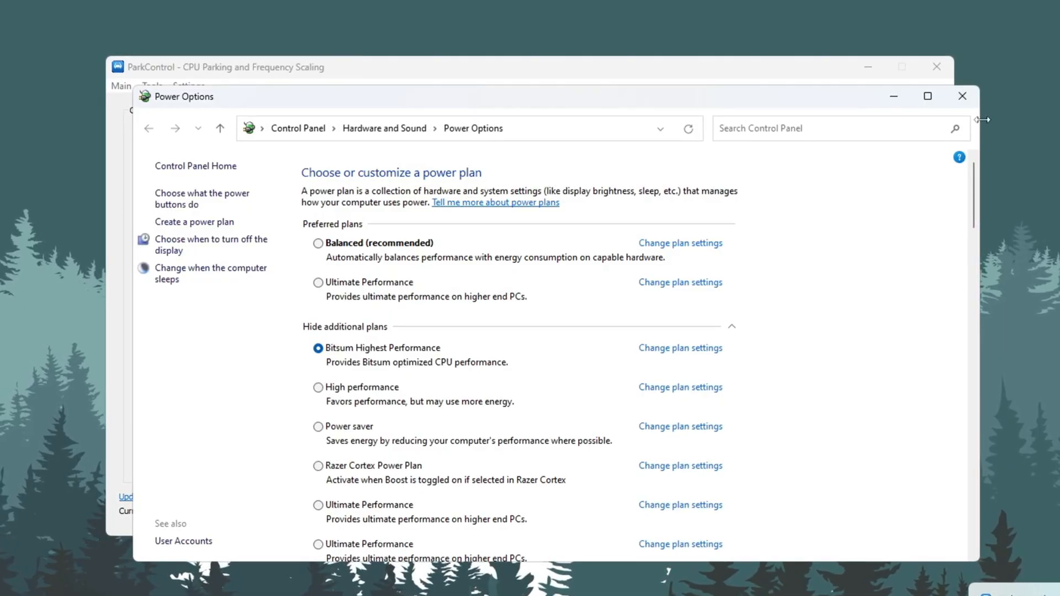
{"action": "left_click", "coordinate": [961, 96]}
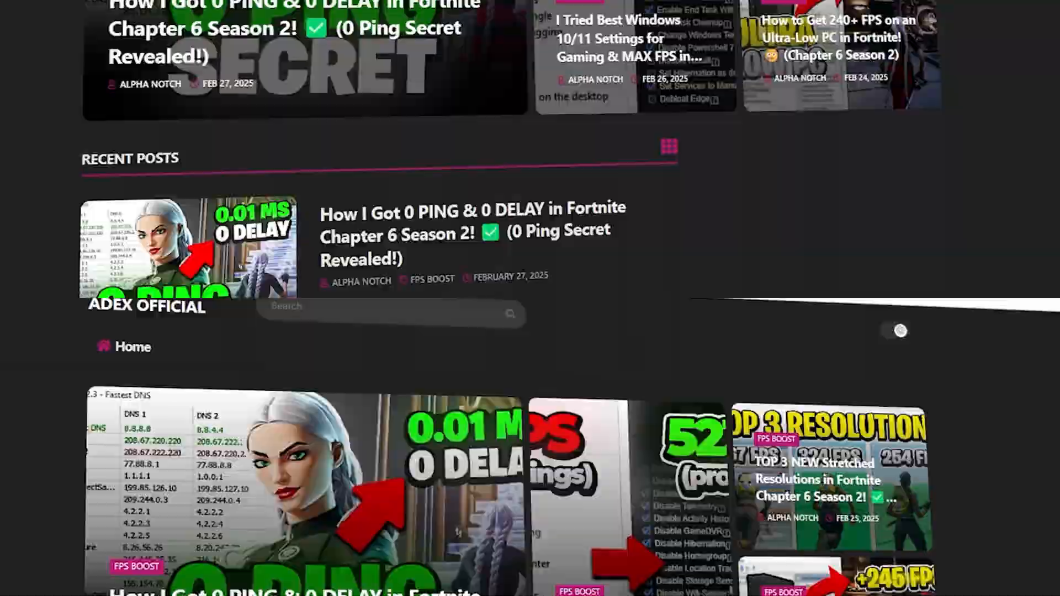
{"action": "scroll", "scroll_direction": "up", "scroll_amount": 3}
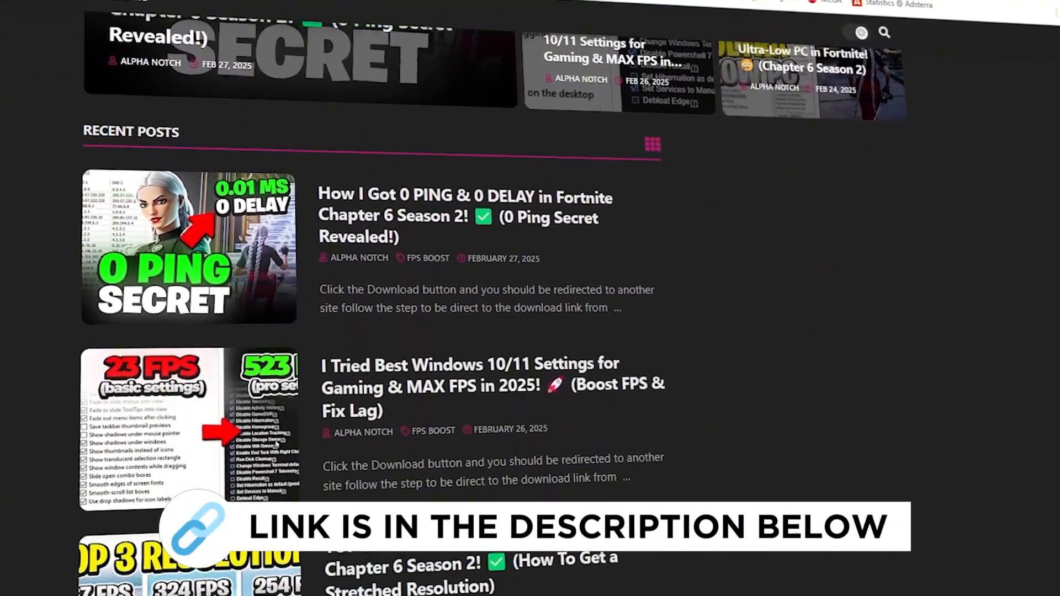
{"action": "scroll", "scroll_direction": "down", "scroll_amount": 3}
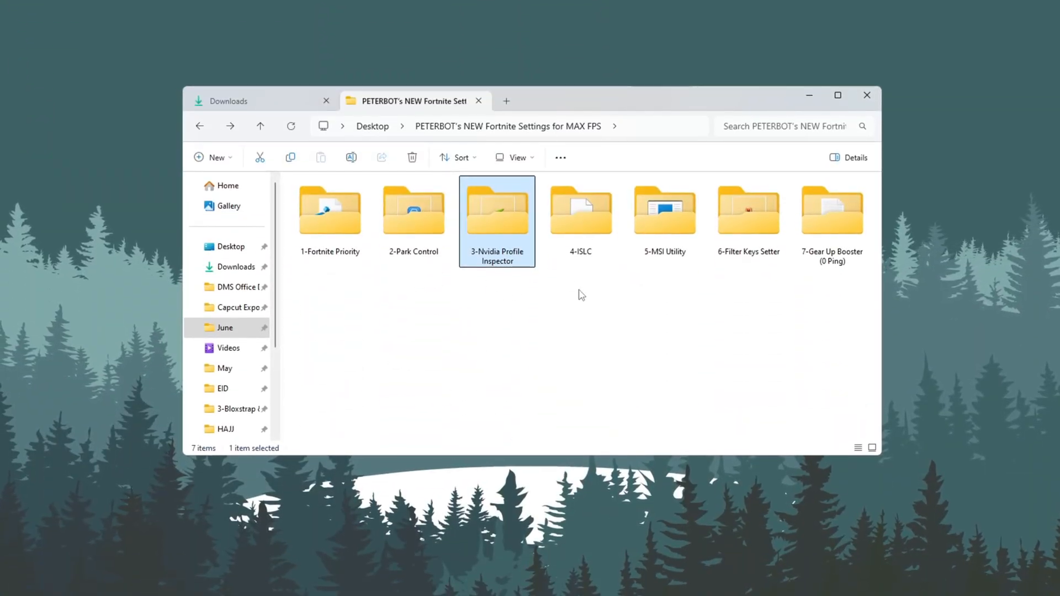
{"action": "mouse_move", "coordinate": [516, 158]}
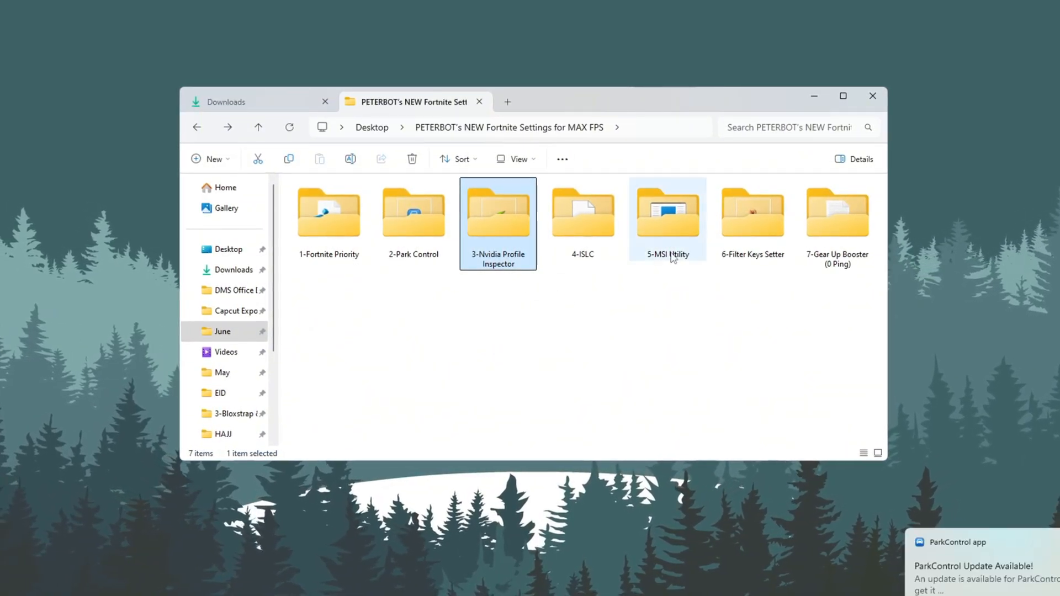
Run nvidiaProfileInspector.exe from the 3-Nvidia Profile Inspector folder
{"action": "double_click", "coordinate": [498, 214]}
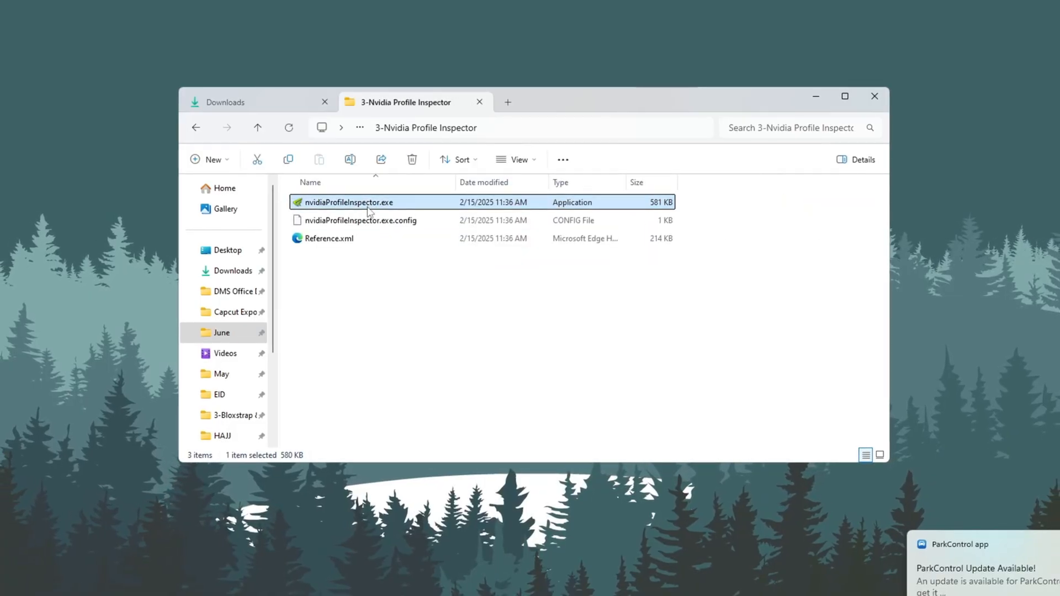
{"action": "double_click", "coordinate": [348, 202]}
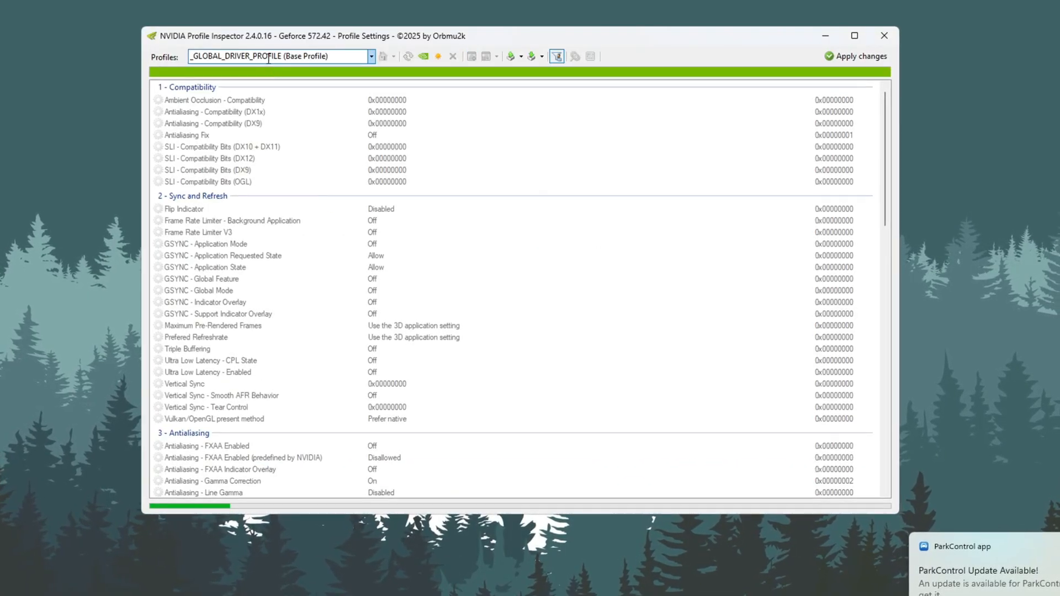
Load the Fortnite driver profile via a 'fort' search and import the saved profile settings
{"action": "type", "text": "fort"}
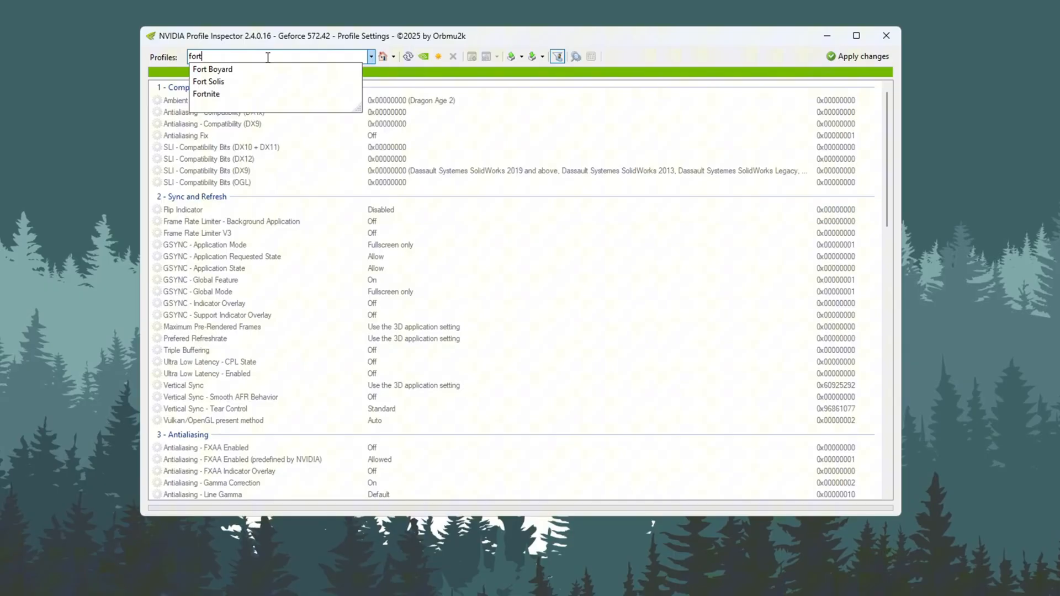
{"action": "left_click", "coordinate": [206, 94]}
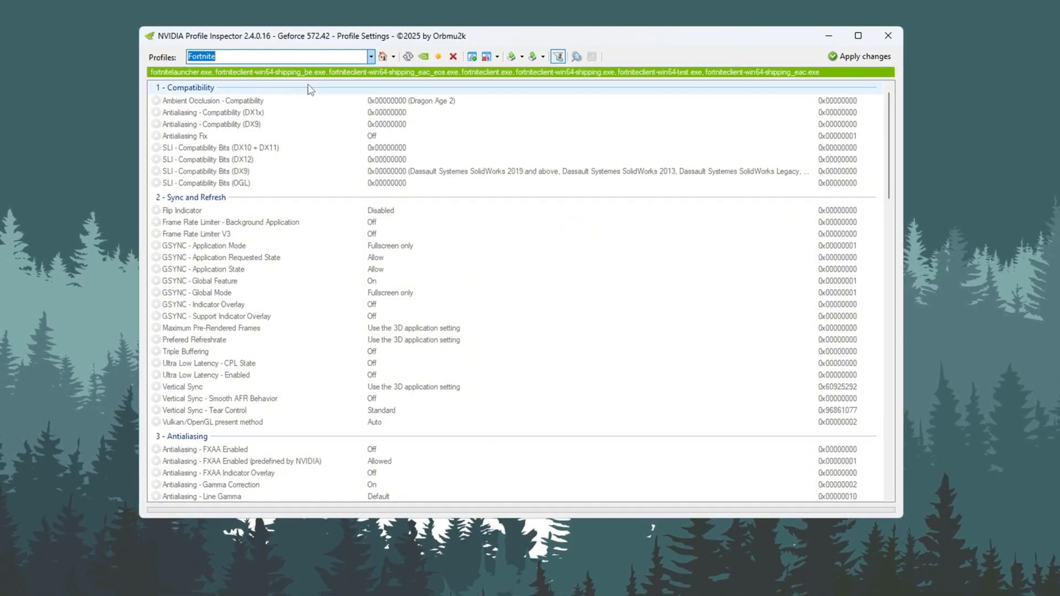
{"action": "left_click", "coordinate": [533, 57]}
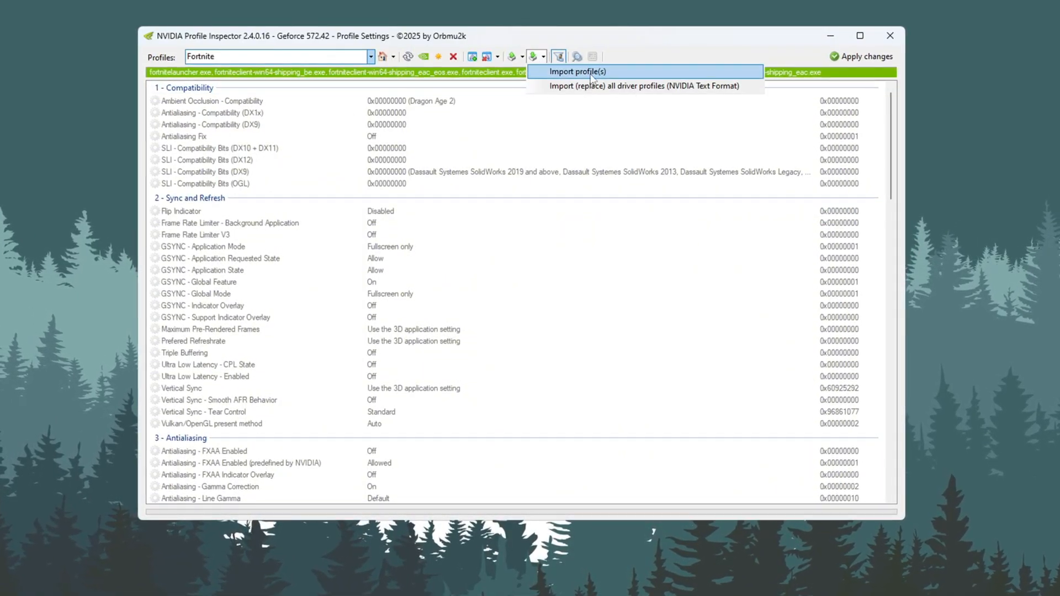
{"action": "left_click", "coordinate": [271, 56]}
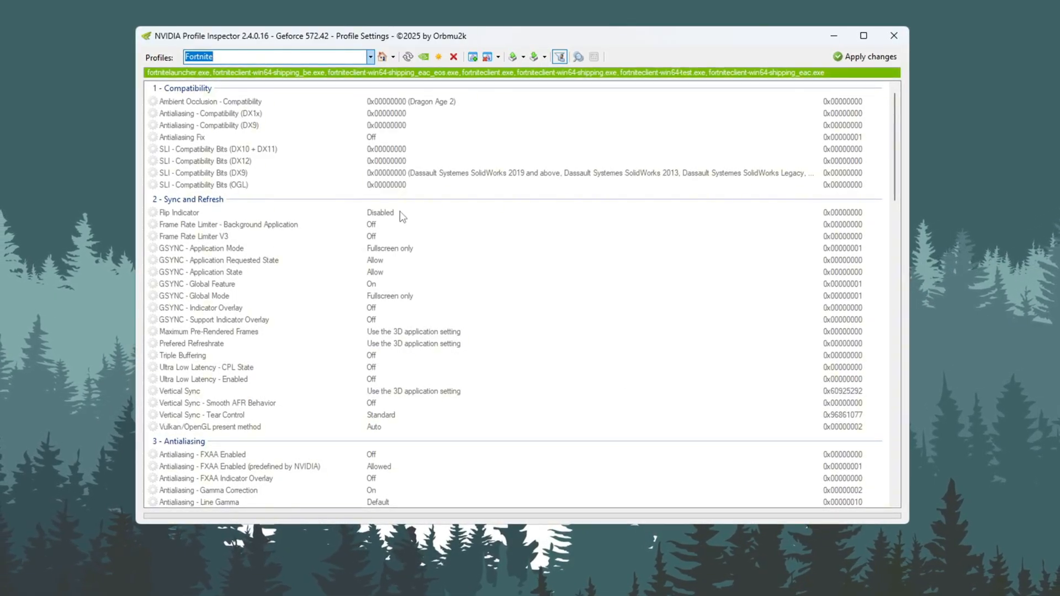
Review imported Transparency Supersampling, +3.0000 LOD bias and clamped negative LOD bias
{"action": "scroll", "scroll_direction": "down", "scroll_amount": 3}
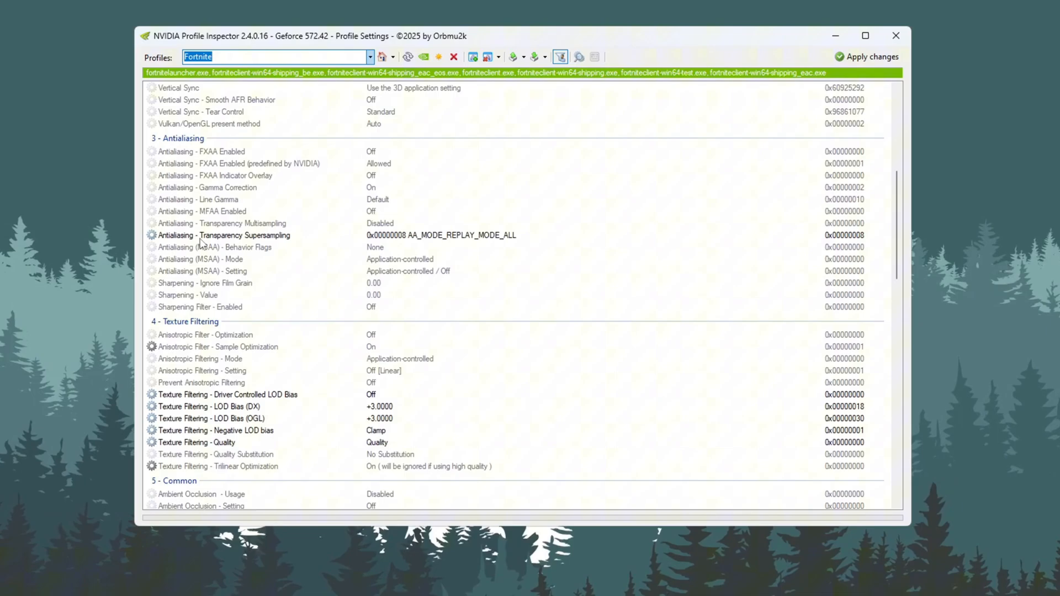
{"action": "left_click", "coordinate": [244, 236]}
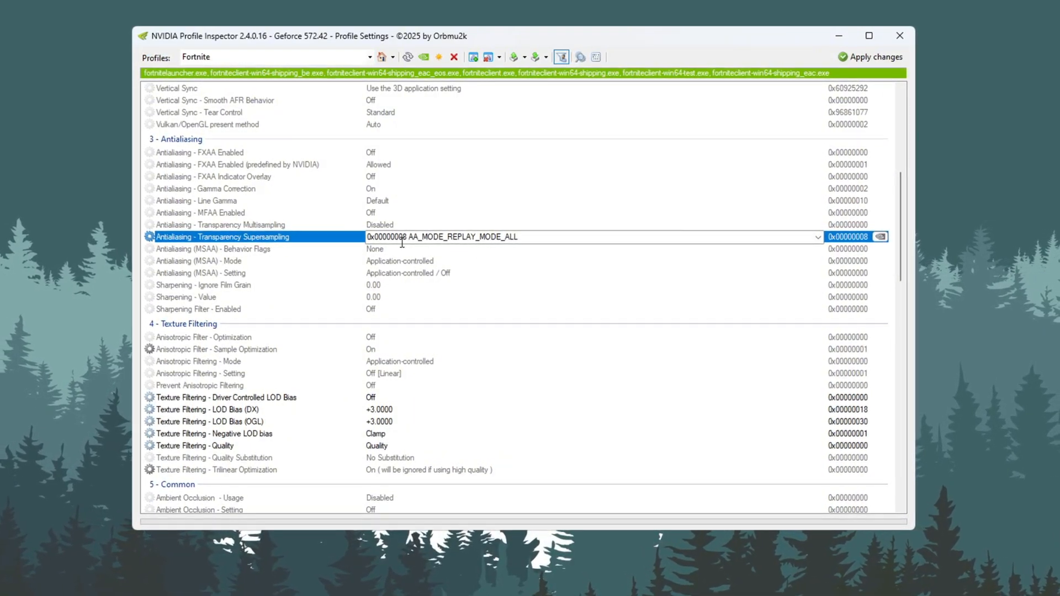
{"action": "left_click", "coordinate": [817, 237]}
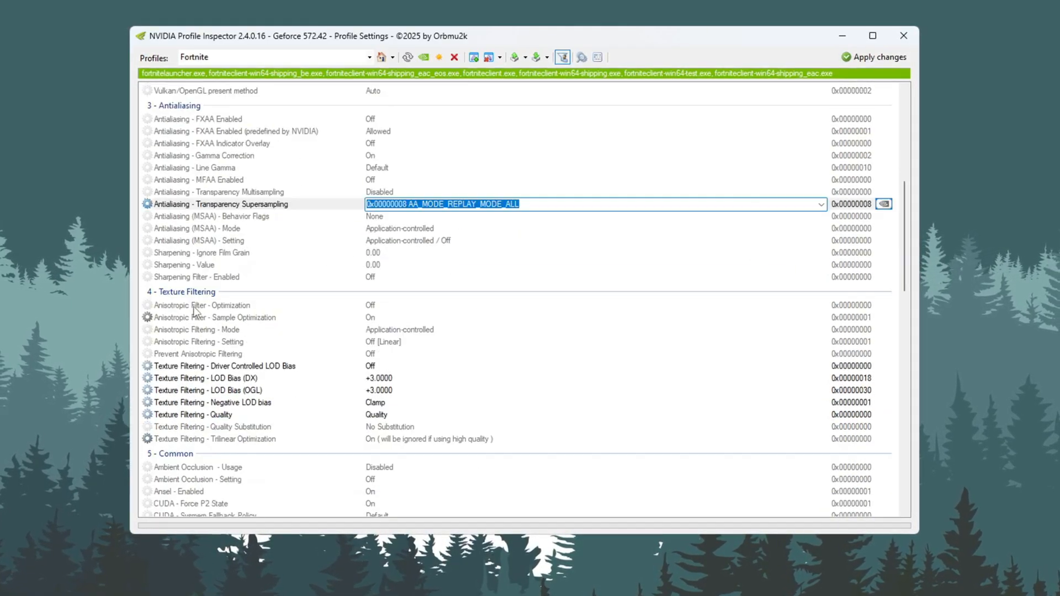
{"action": "scroll", "scroll_direction": "down", "scroll_amount": 3}
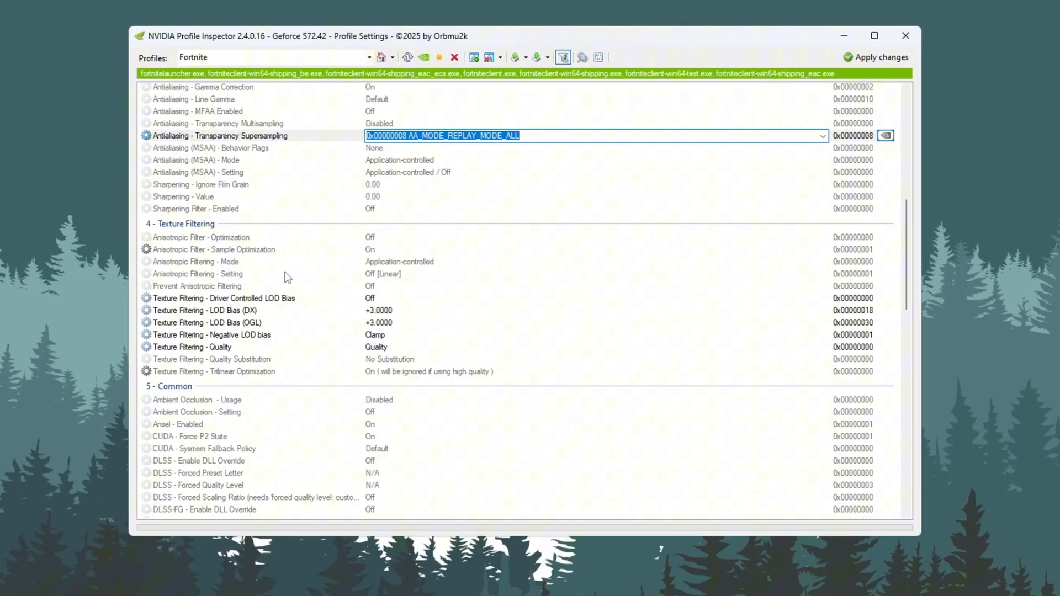
{"action": "left_click", "coordinate": [223, 298]}
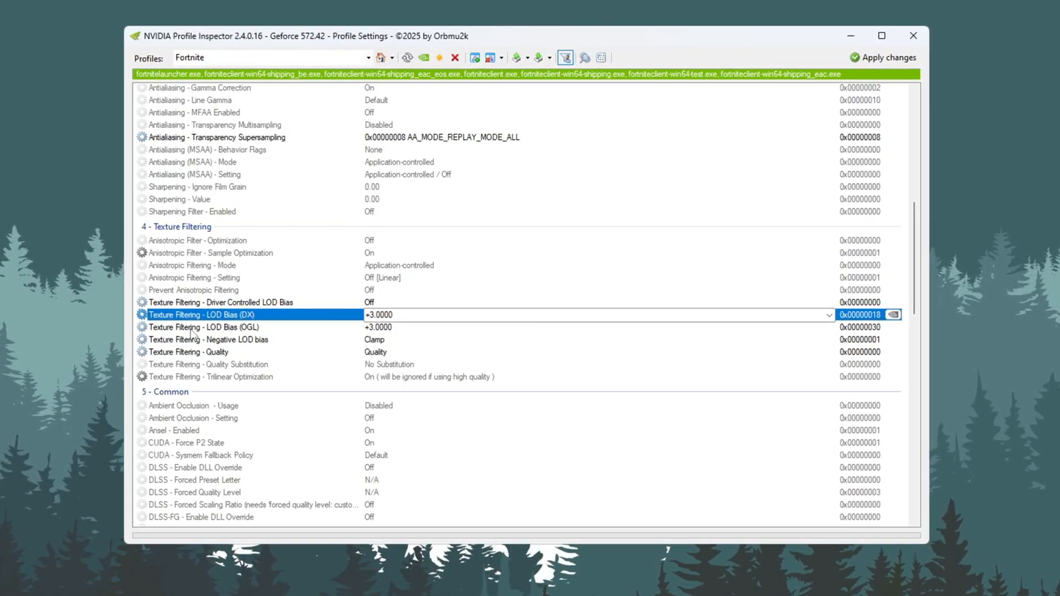
{"action": "left_click", "coordinate": [202, 328]}
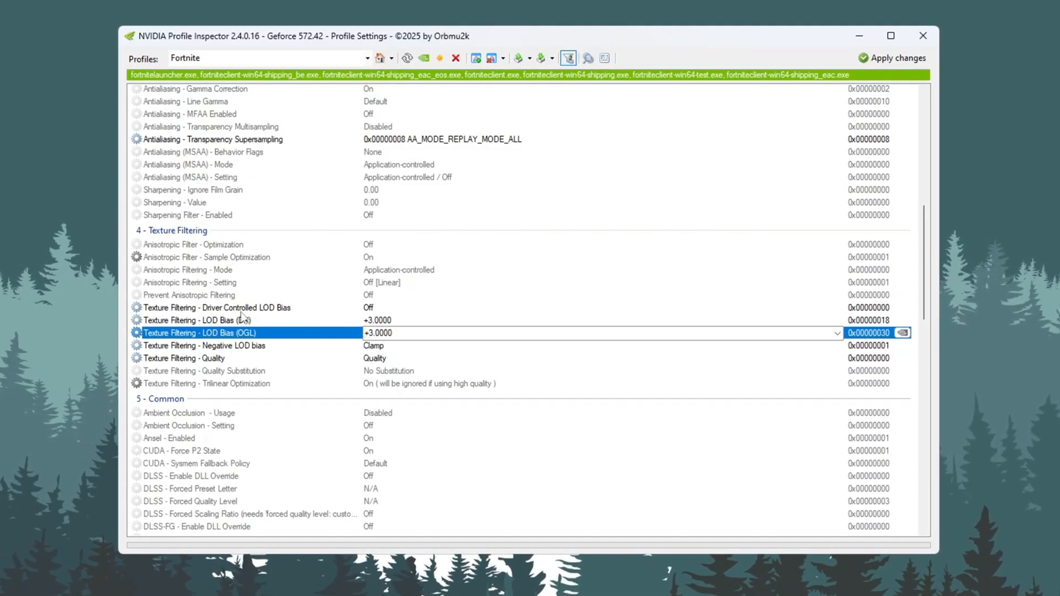
{"action": "left_click", "coordinate": [202, 346]}
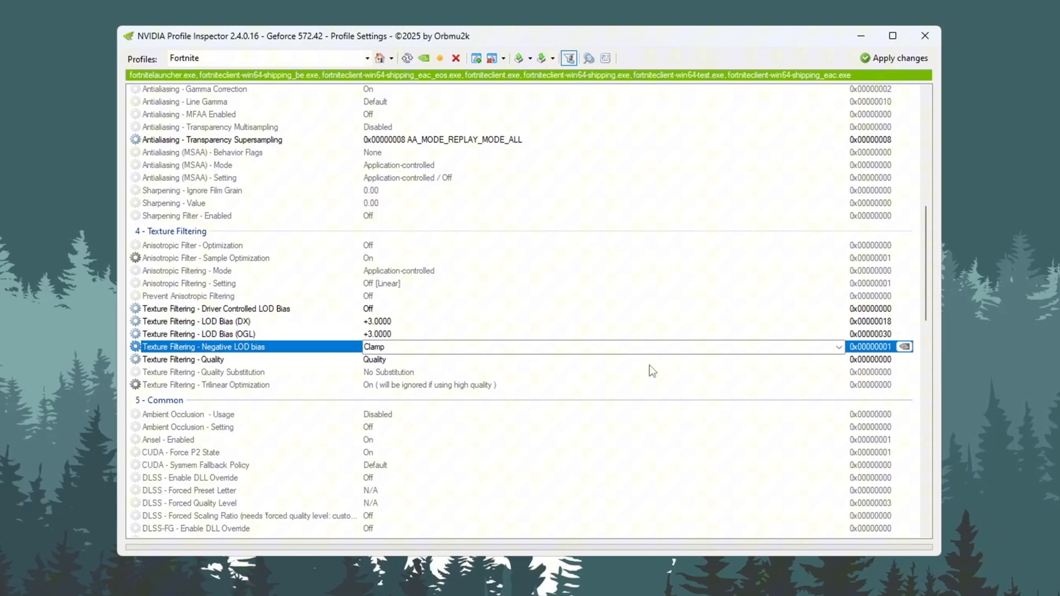
{"action": "left_click", "coordinate": [840, 347]}
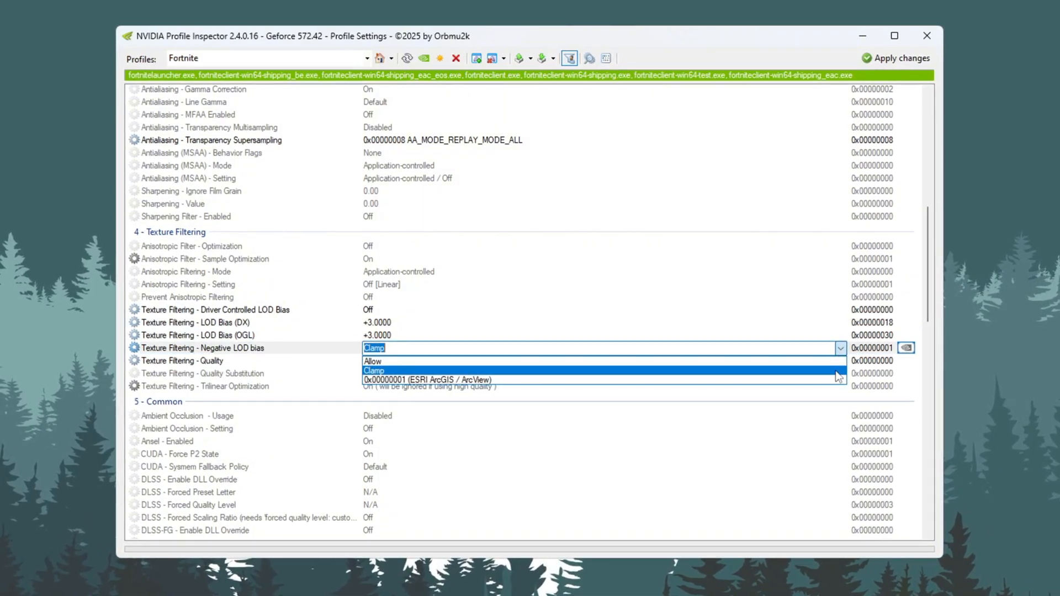
{"action": "left_click", "coordinate": [373, 379]}
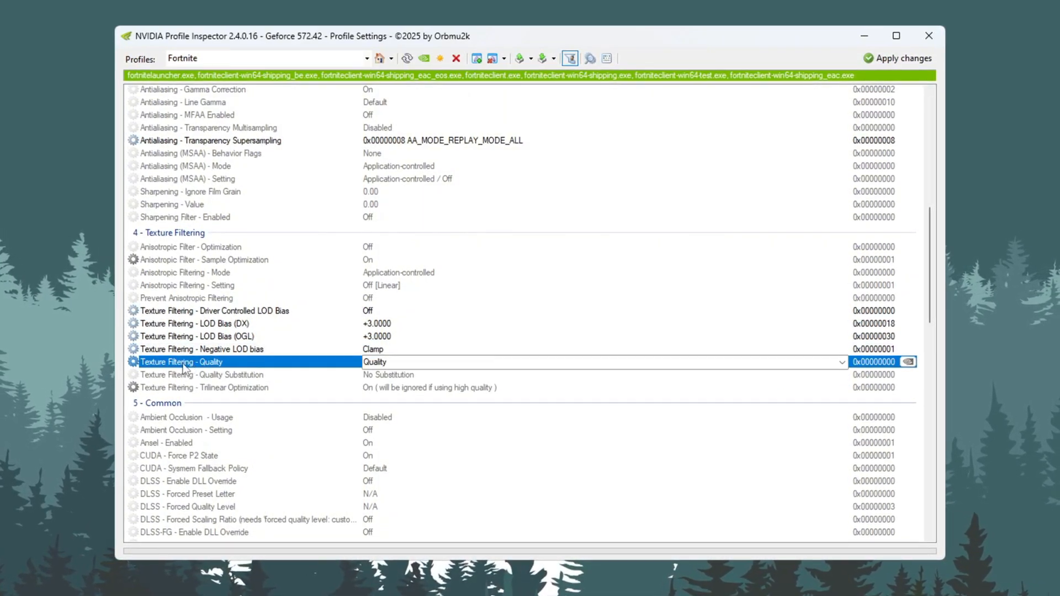
{"action": "left_click", "coordinate": [842, 363]}
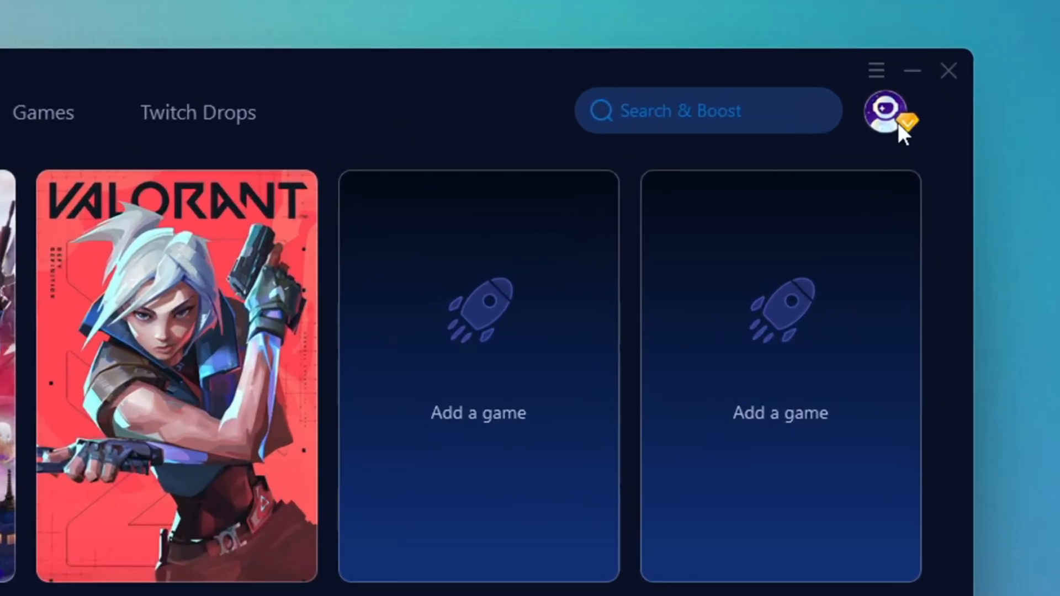
Browse GearUP Booster's Games library, then return to the Home screen
{"action": "left_click", "coordinate": [889, 111]}
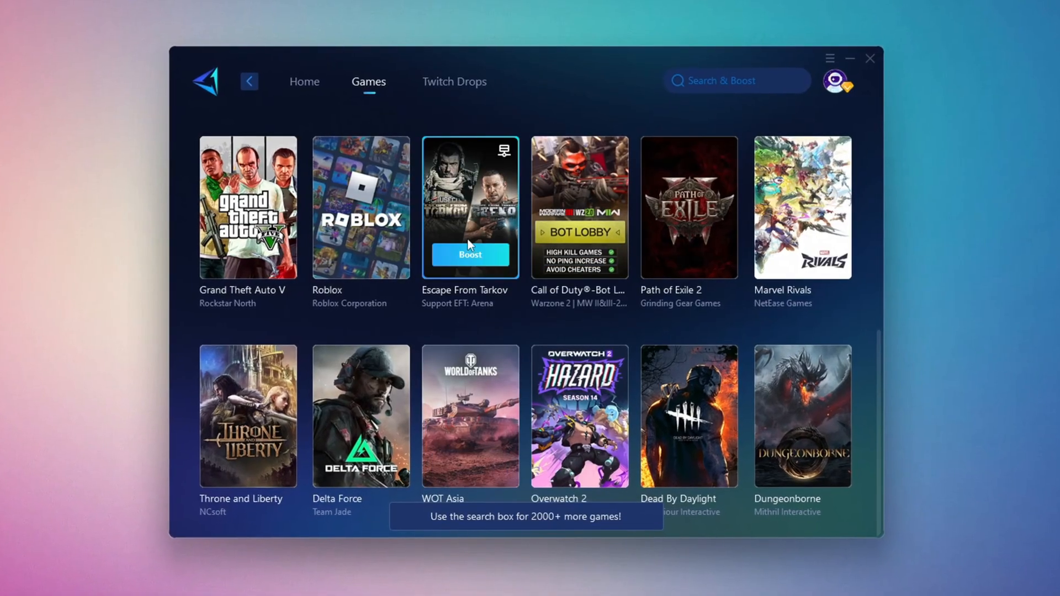
{"action": "left_click", "coordinate": [304, 81]}
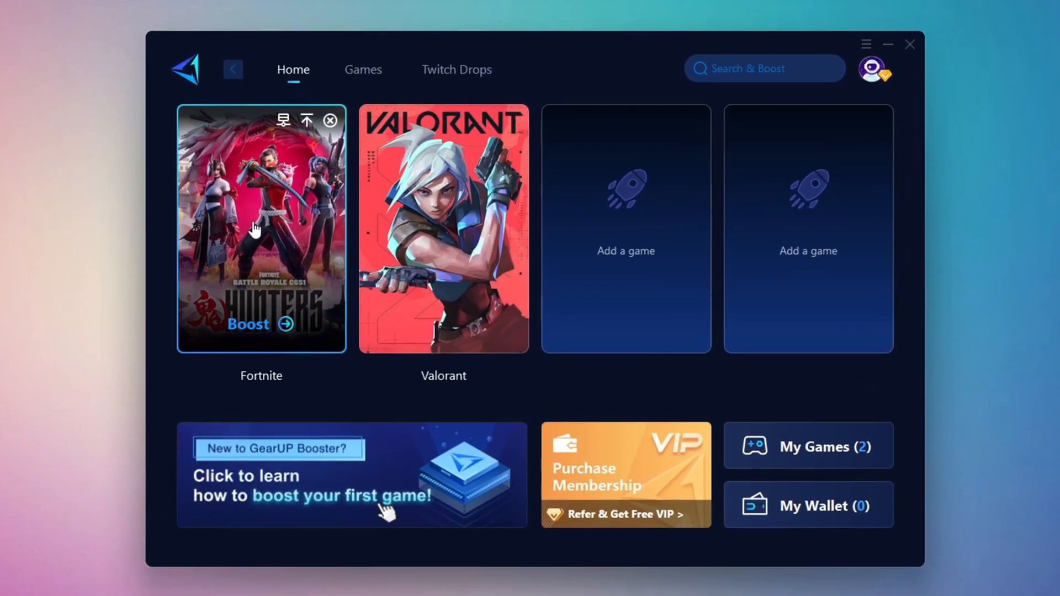
{"action": "mouse_move", "coordinate": [255, 329]}
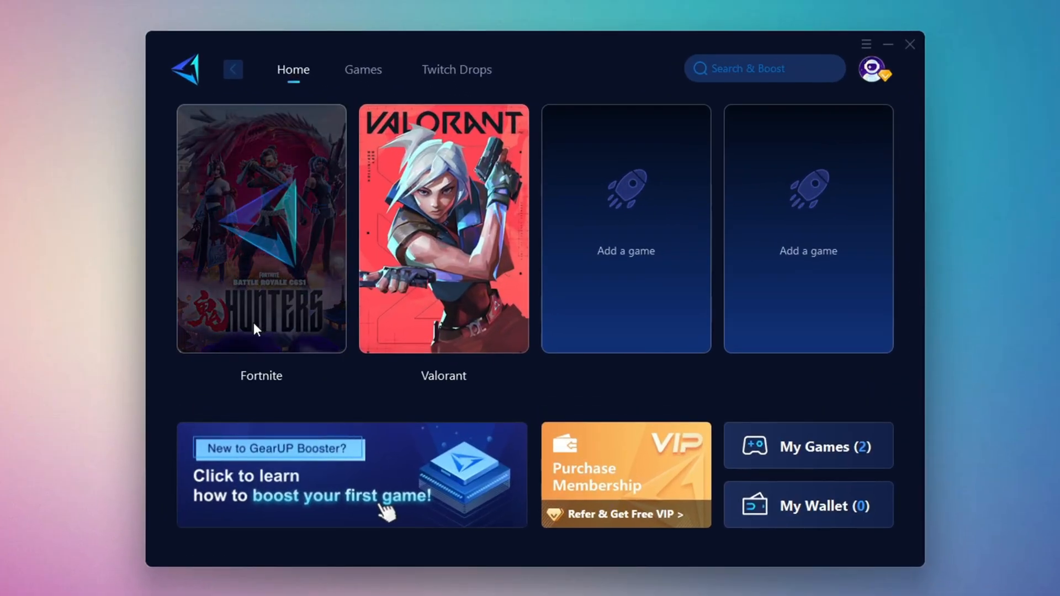
{"action": "mouse_move", "coordinate": [253, 226]}
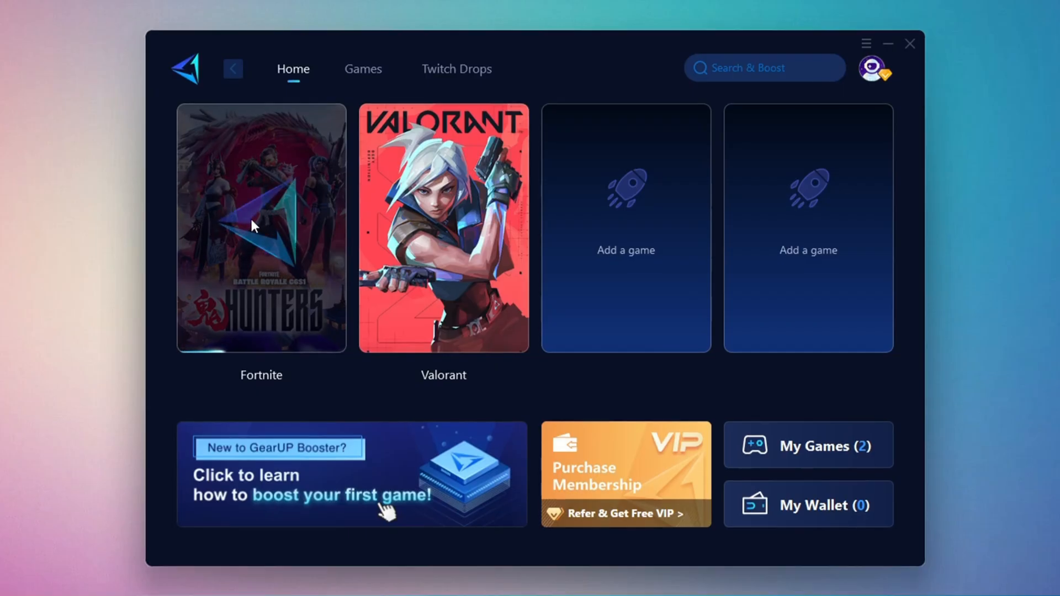
Boost Fortnite on the Middle East region, keeping Auto node, and confirm launch
{"action": "left_click", "coordinate": [260, 227]}
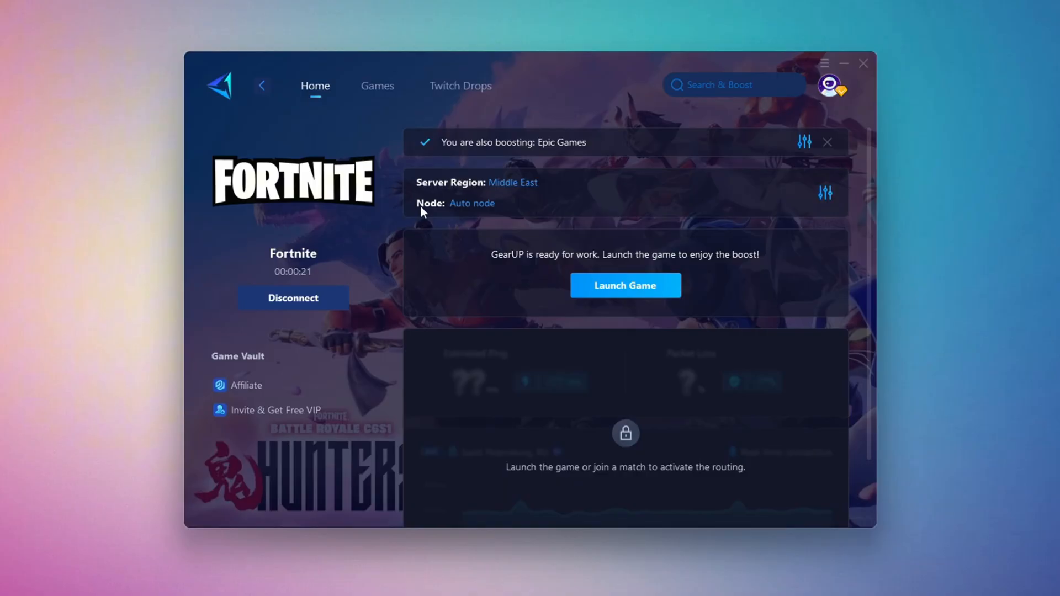
{"action": "left_click", "coordinate": [470, 202]}
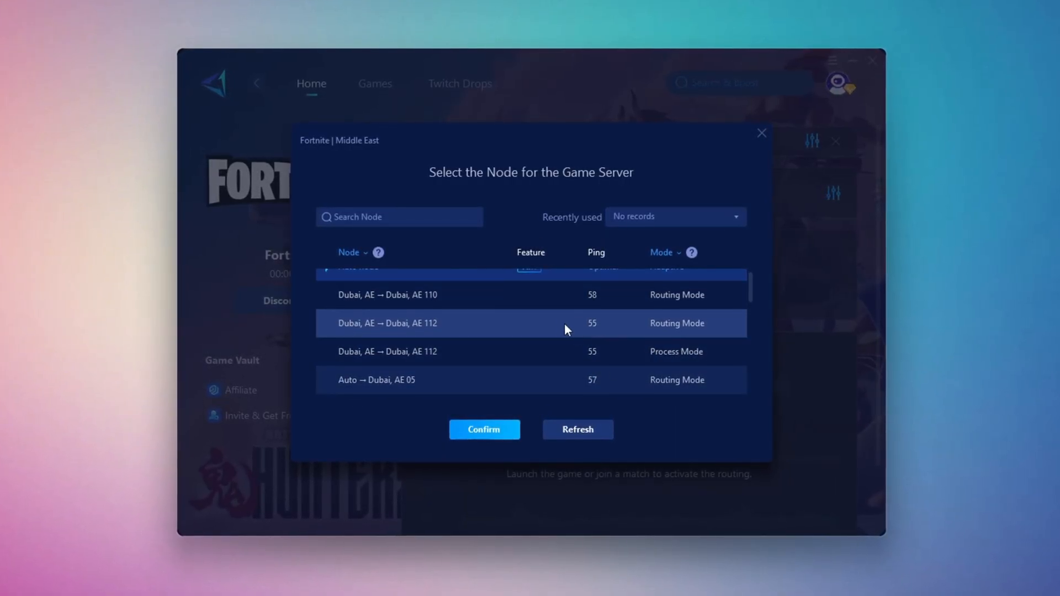
{"action": "scroll", "scroll_direction": "up", "scroll_amount": 3}
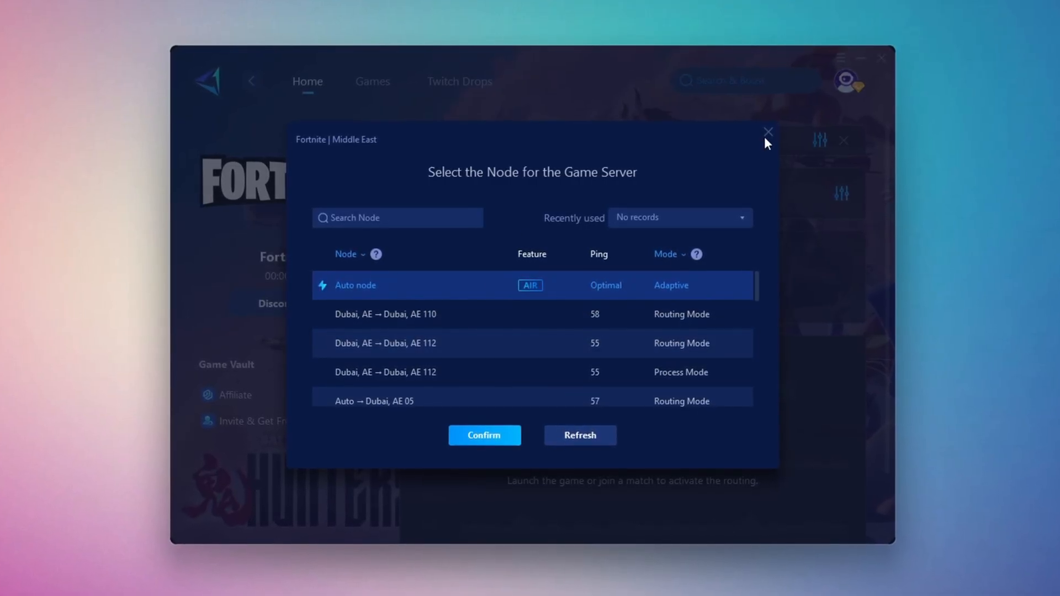
{"action": "left_click", "coordinate": [484, 435]}
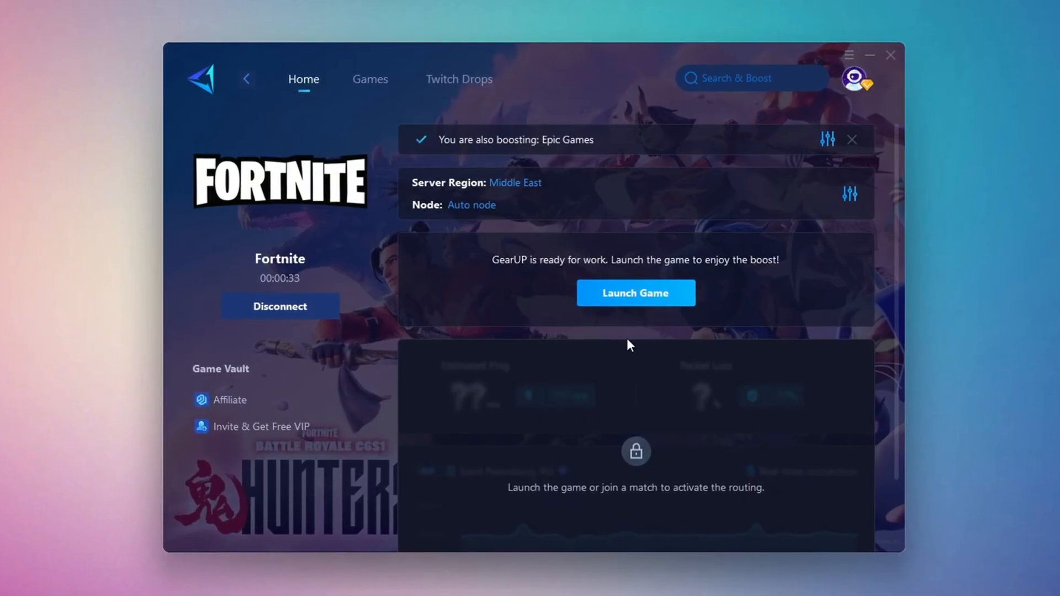
{"action": "left_click", "coordinate": [634, 292]}
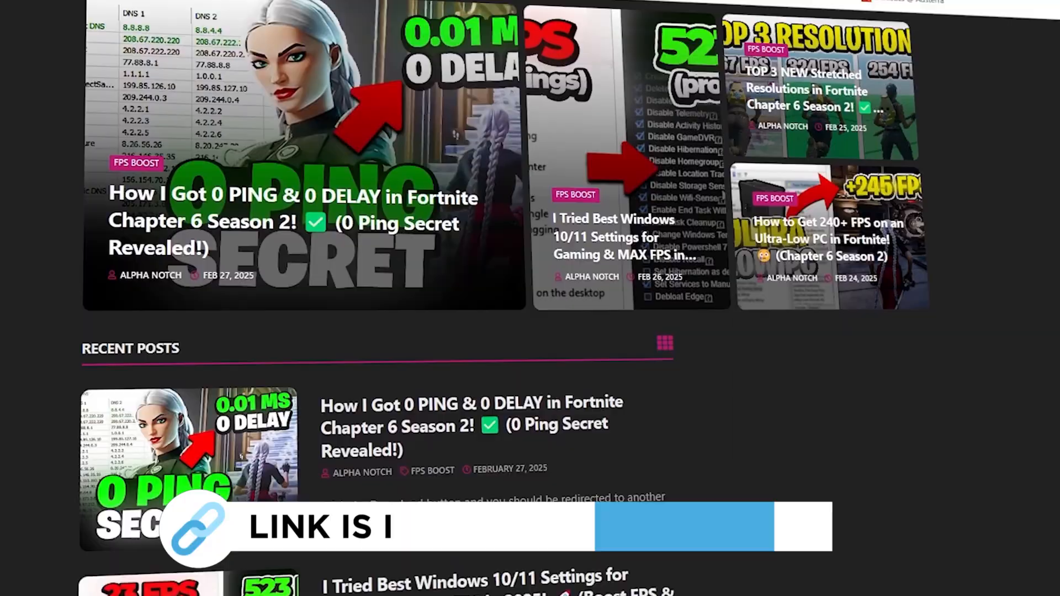
Open 4-ISLC and launch ISLC.exe, dismissing the already-running notice
{"action": "scroll", "scroll_direction": "down", "scroll_amount": 3}
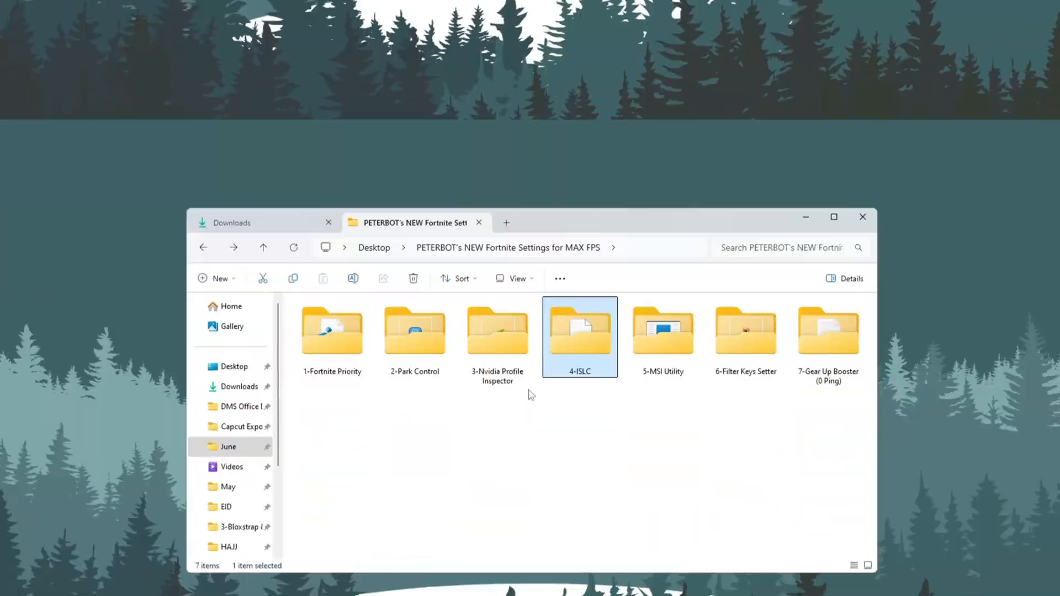
{"action": "double_click", "coordinate": [581, 330]}
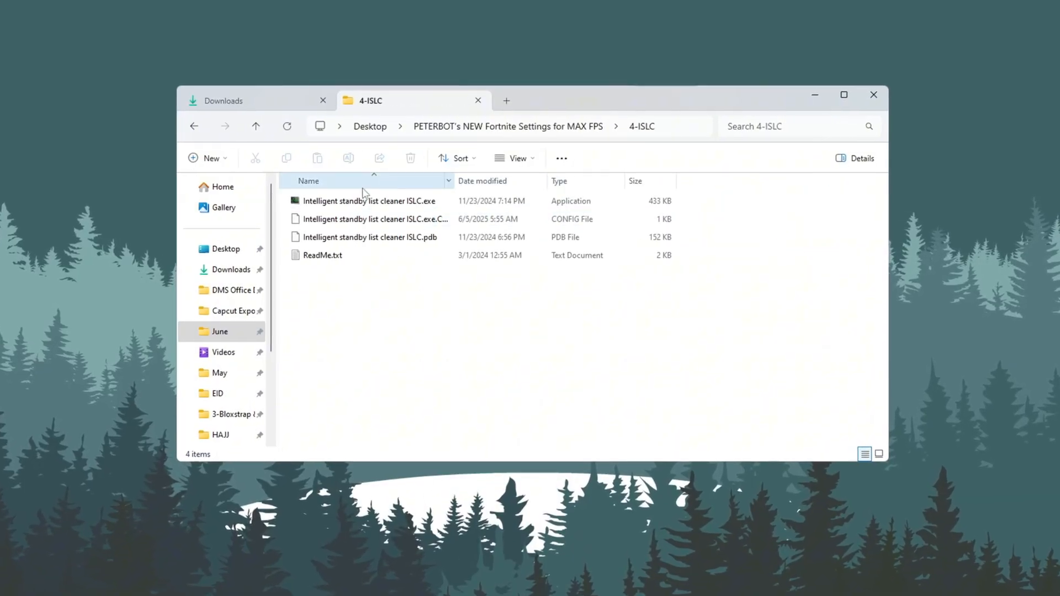
{"action": "double_click", "coordinate": [367, 201]}
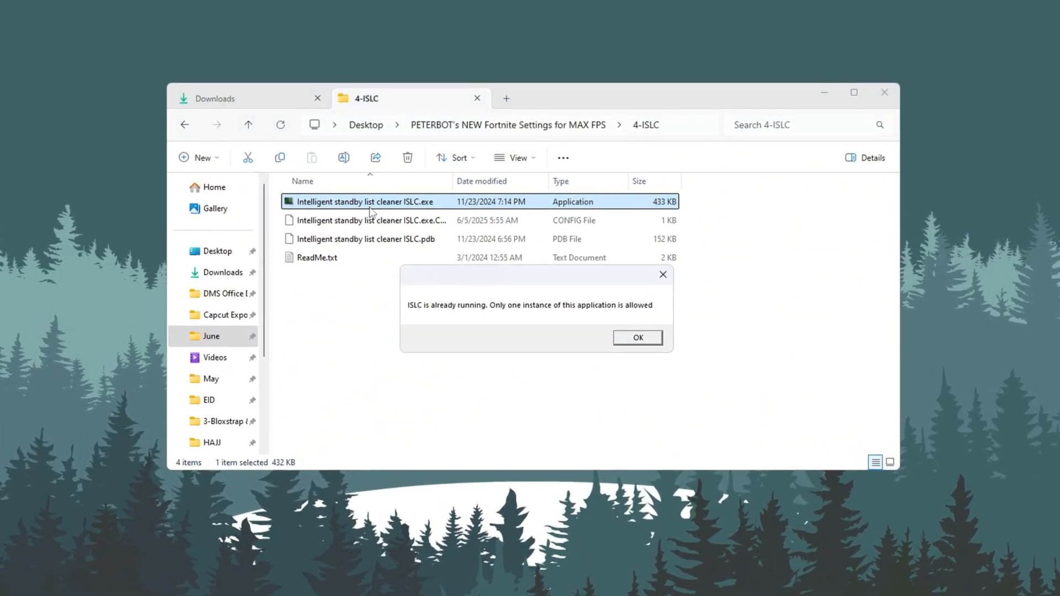
{"action": "left_click", "coordinate": [636, 337]}
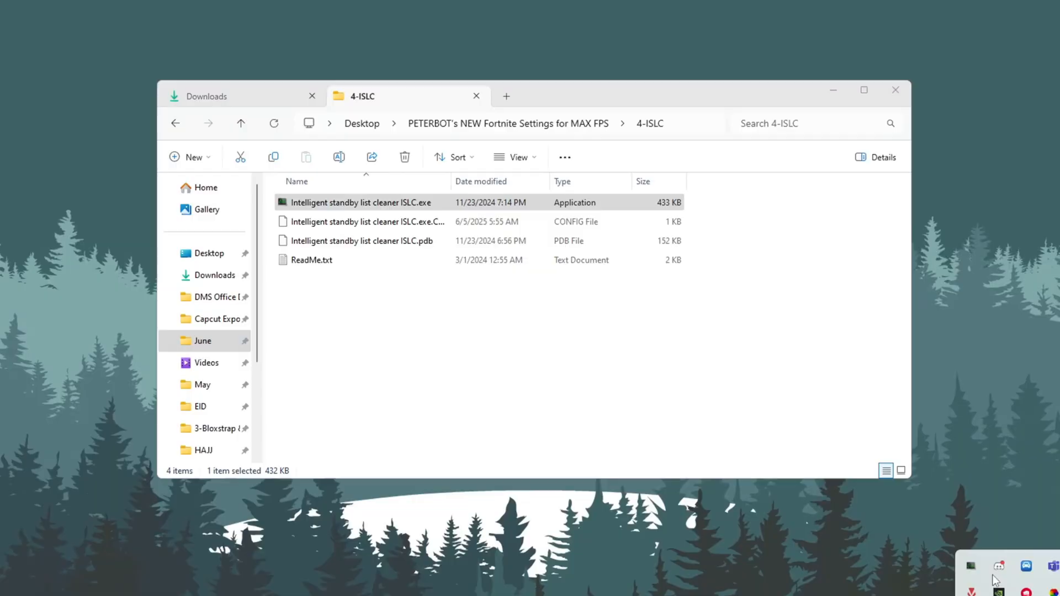
Bring up the running standby list cleaner and set polling rate to 1000 ms
{"action": "double_click", "coordinate": [362, 202]}
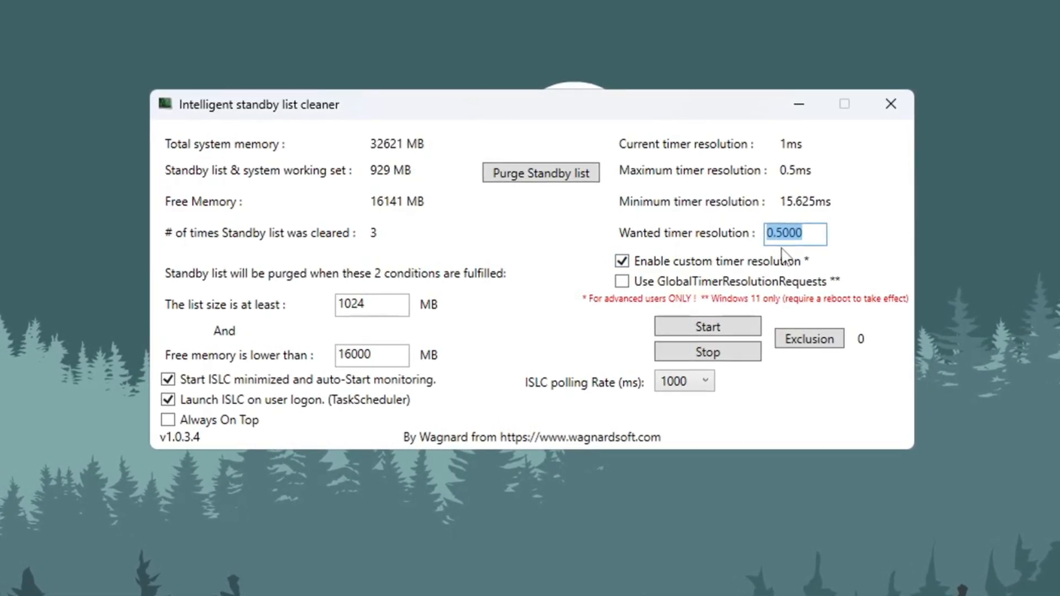
{"action": "left_click", "coordinate": [705, 381]}
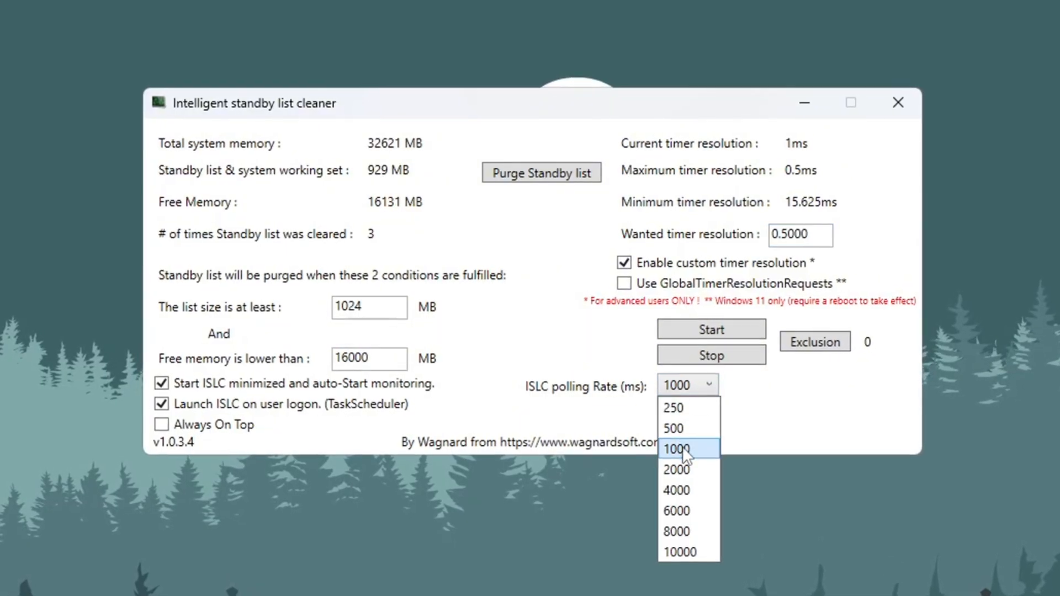
{"action": "left_click", "coordinate": [679, 552]}
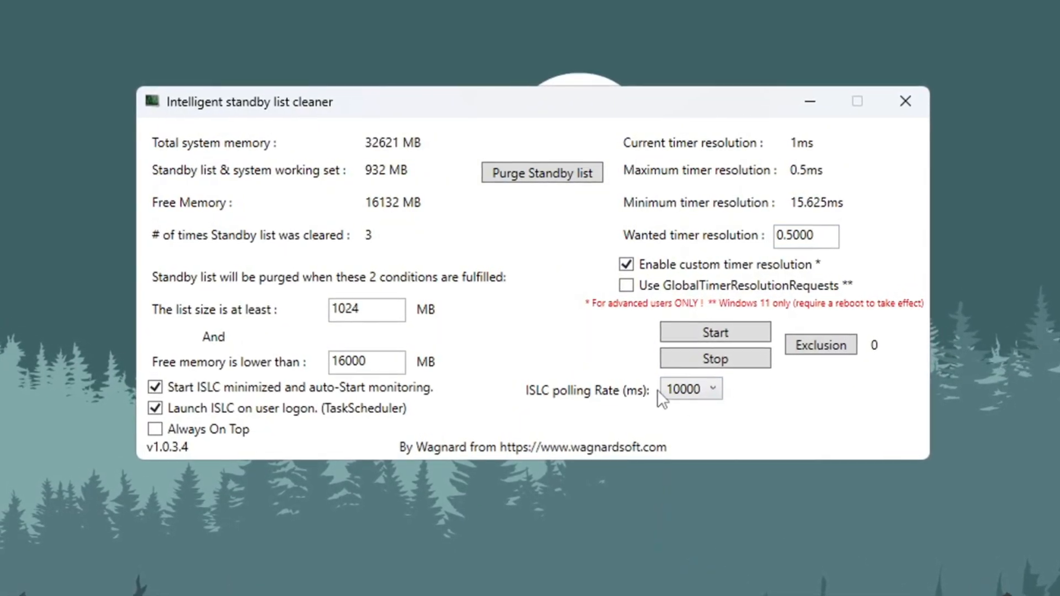
{"action": "left_click", "coordinate": [690, 389]}
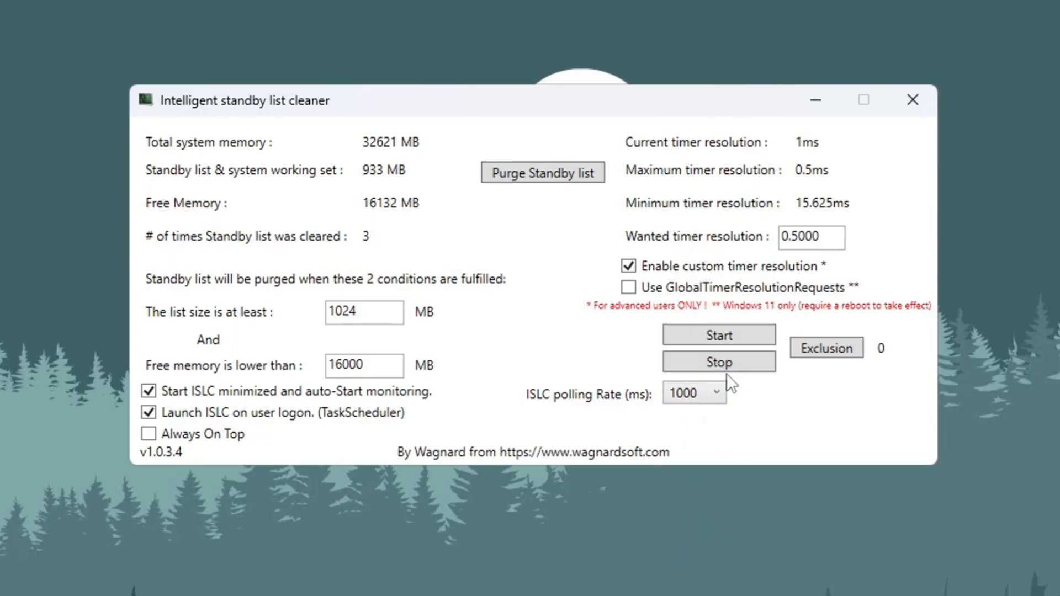
Start monitoring at 0.5 ms timer resolution, purge the standby list, and minimize
{"action": "left_click", "coordinate": [542, 172]}
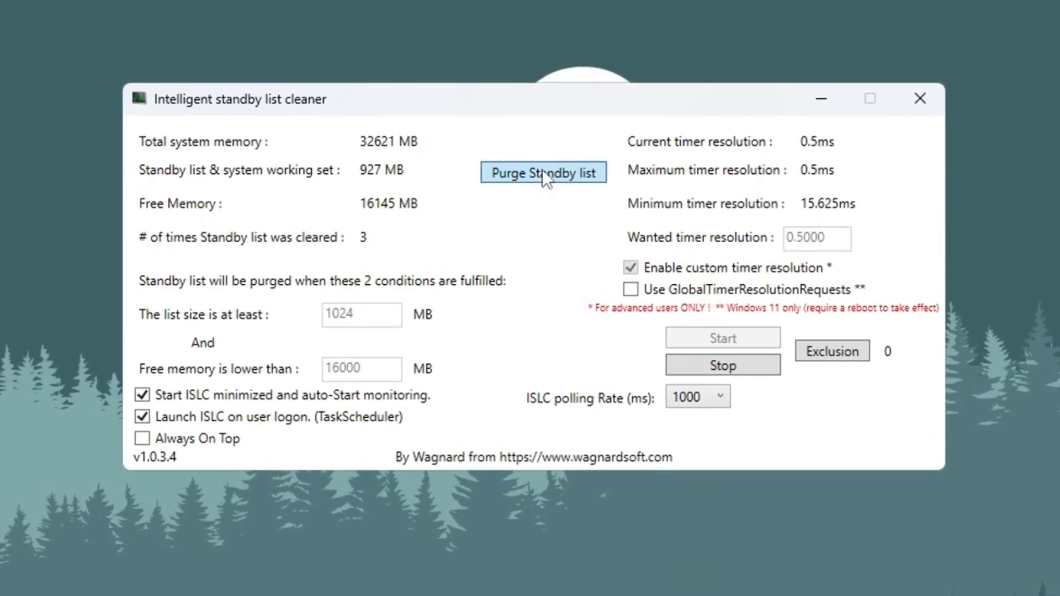
{"action": "left_click", "coordinate": [543, 173]}
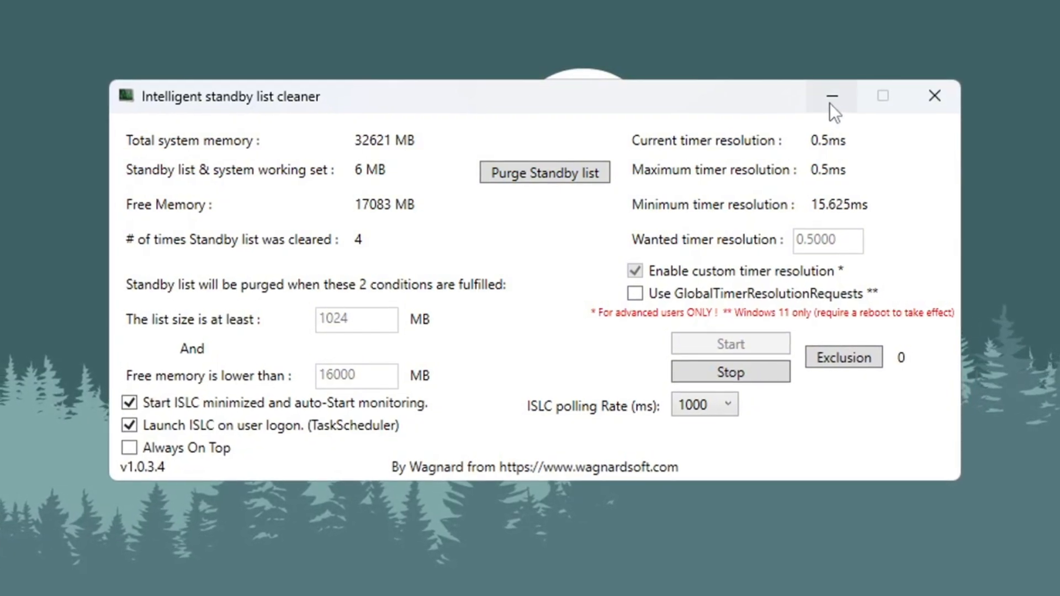
{"action": "mouse_move", "coordinate": [838, 94]}
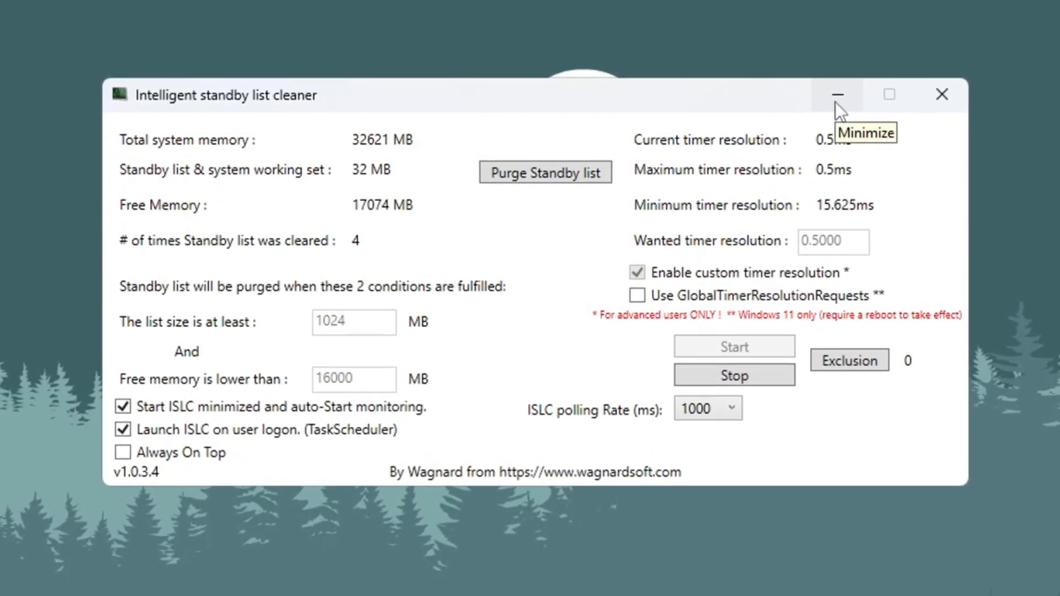
{"action": "left_click", "coordinate": [838, 94]}
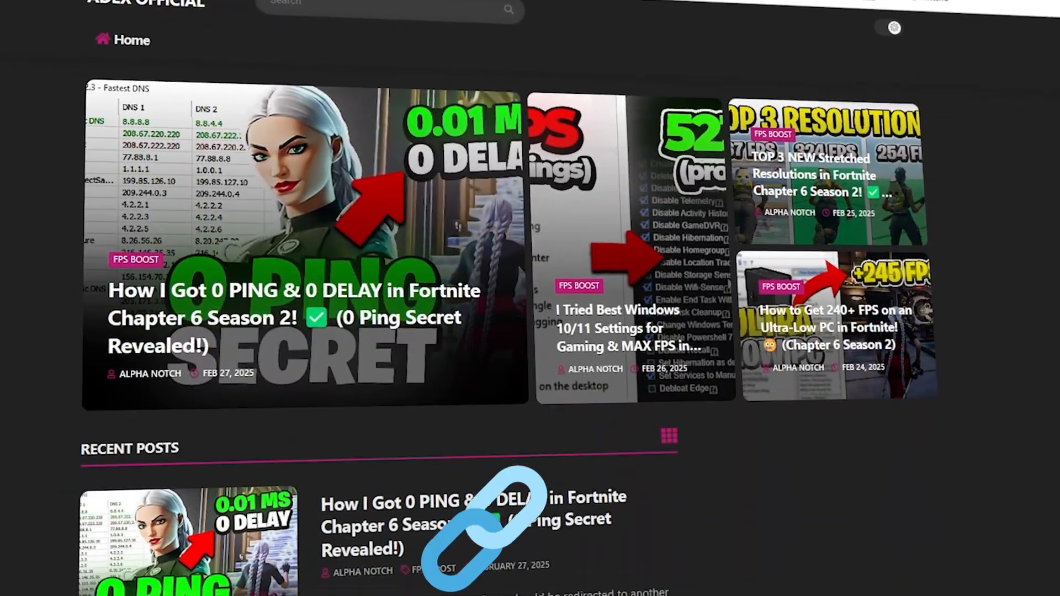
Run MSI Mode Utility 3.0.exe from the 5-MSI Utility folder as administrator
{"action": "scroll", "scroll_direction": "down", "scroll_amount": 3}
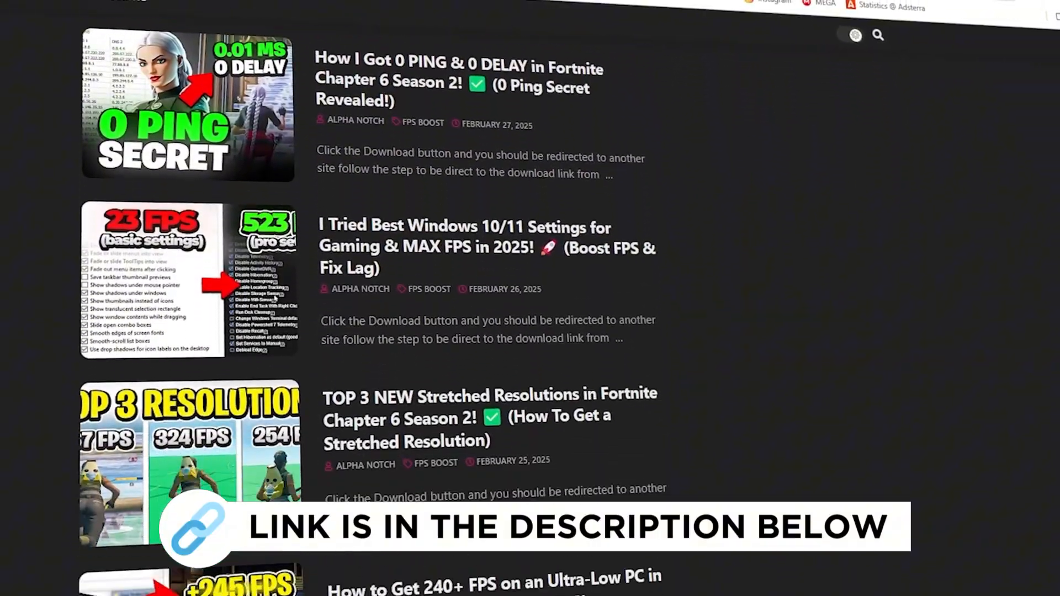
{"action": "scroll", "scroll_direction": "down", "scroll_amount": 3}
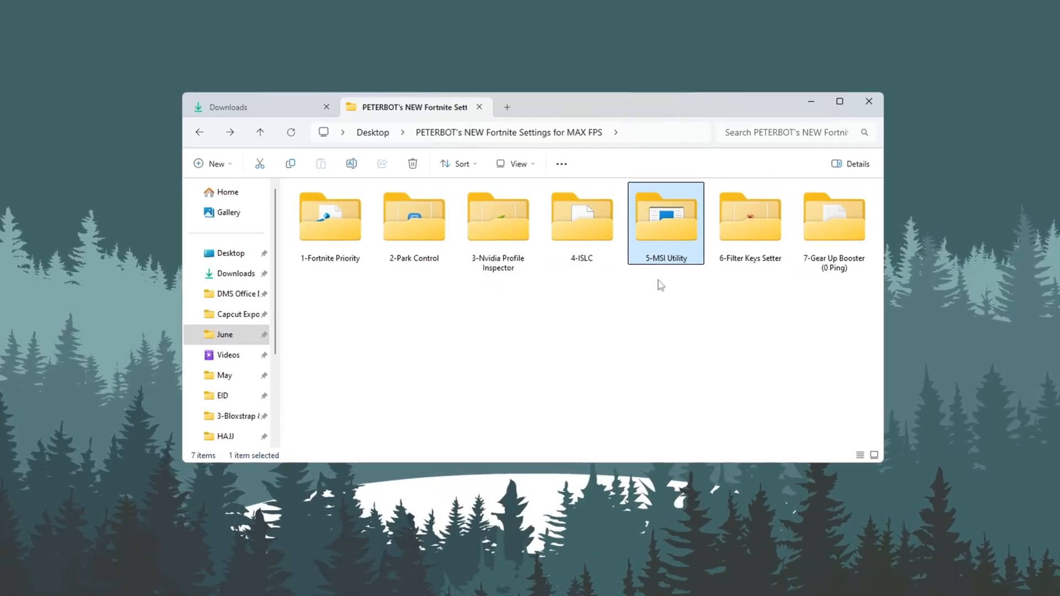
{"action": "double_click", "coordinate": [665, 217]}
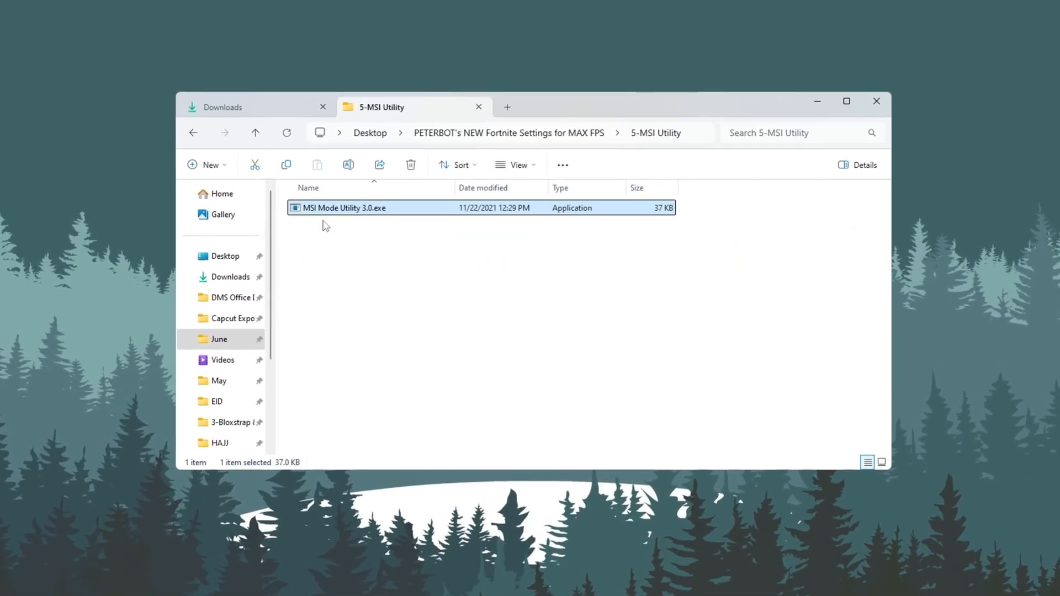
{"action": "right_click", "coordinate": [344, 207]}
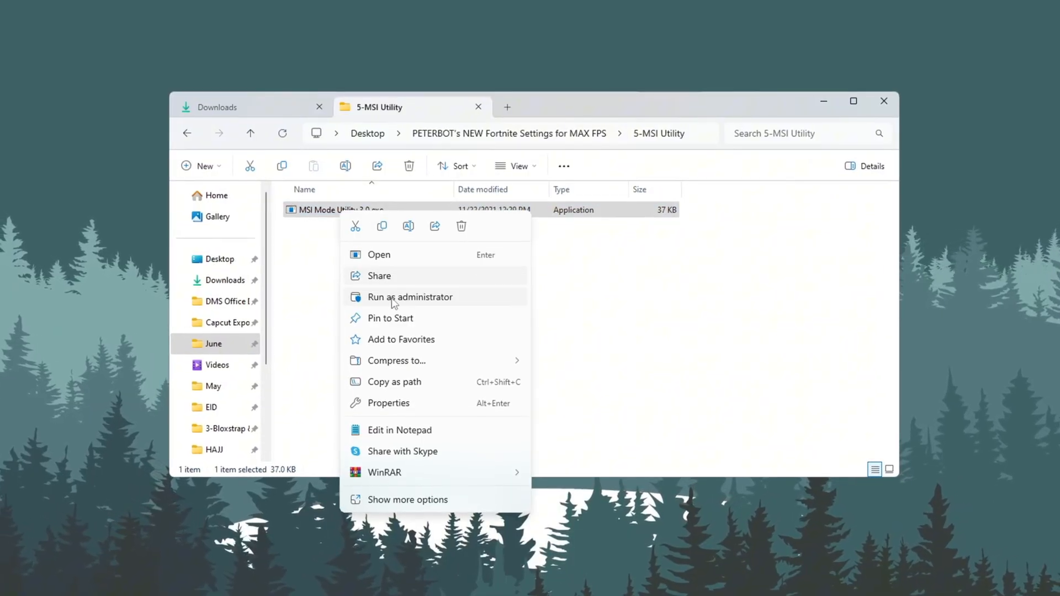
{"action": "left_click", "coordinate": [409, 297]}
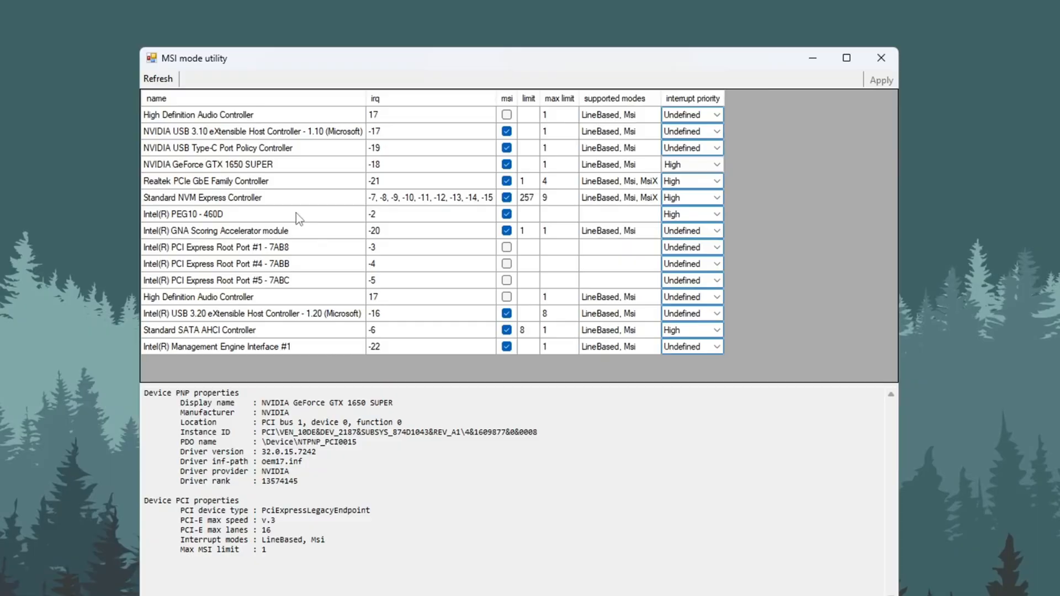
Inspect the Intel PEG10 device row, then close the MSI mode utility
{"action": "left_click", "coordinate": [183, 216]}
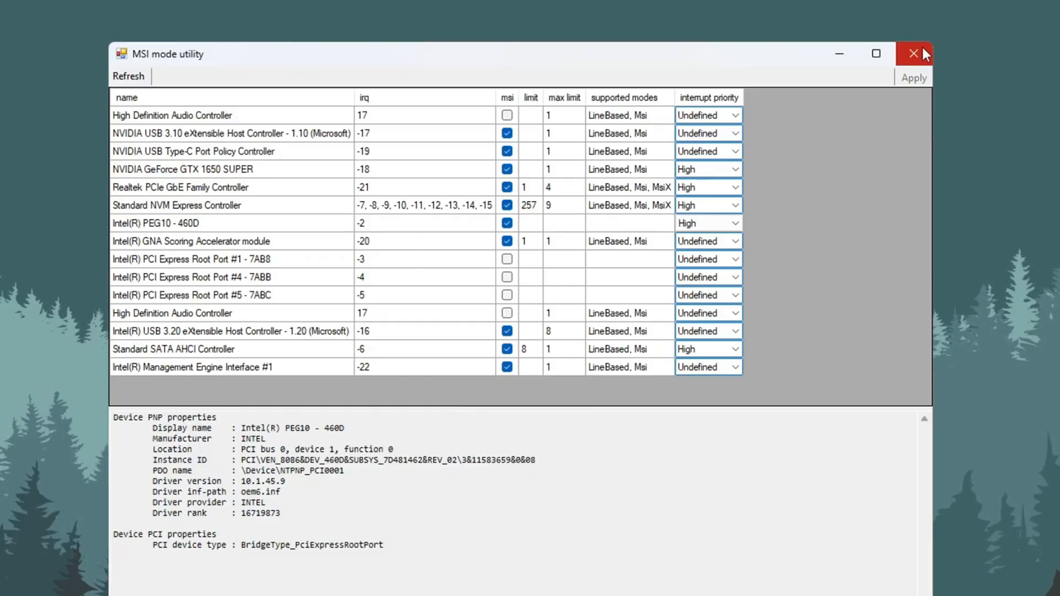
{"action": "mouse_move", "coordinate": [918, 53]}
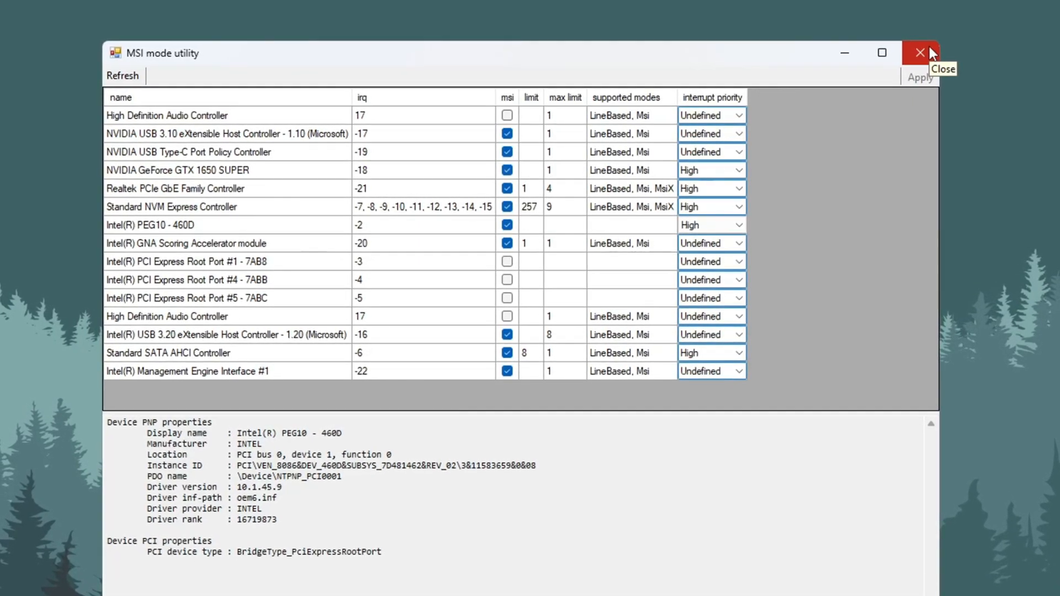
{"action": "left_click", "coordinate": [919, 53]}
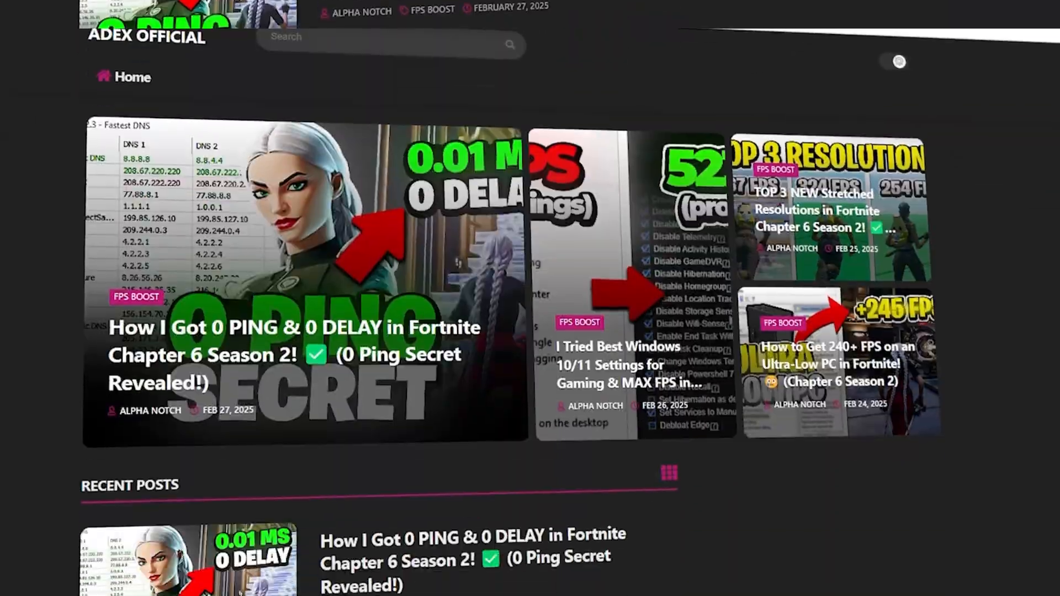
Launch FilterKeysSetter.exe from the 6-Filter Keys Setter folder
{"action": "scroll", "scroll_direction": "down", "scroll_amount": 3}
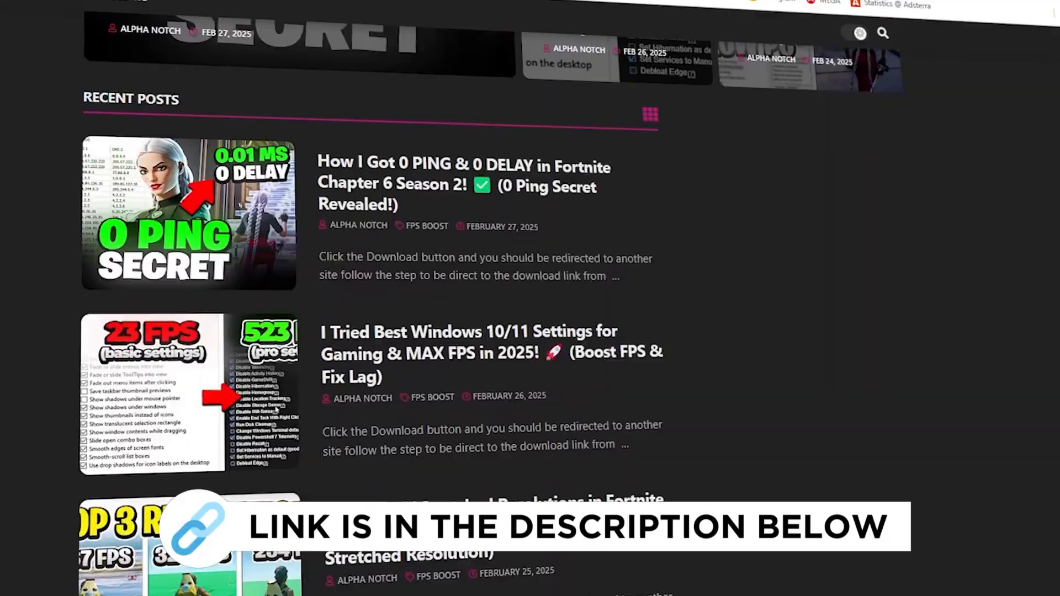
{"action": "scroll", "scroll_direction": "down", "scroll_amount": 3}
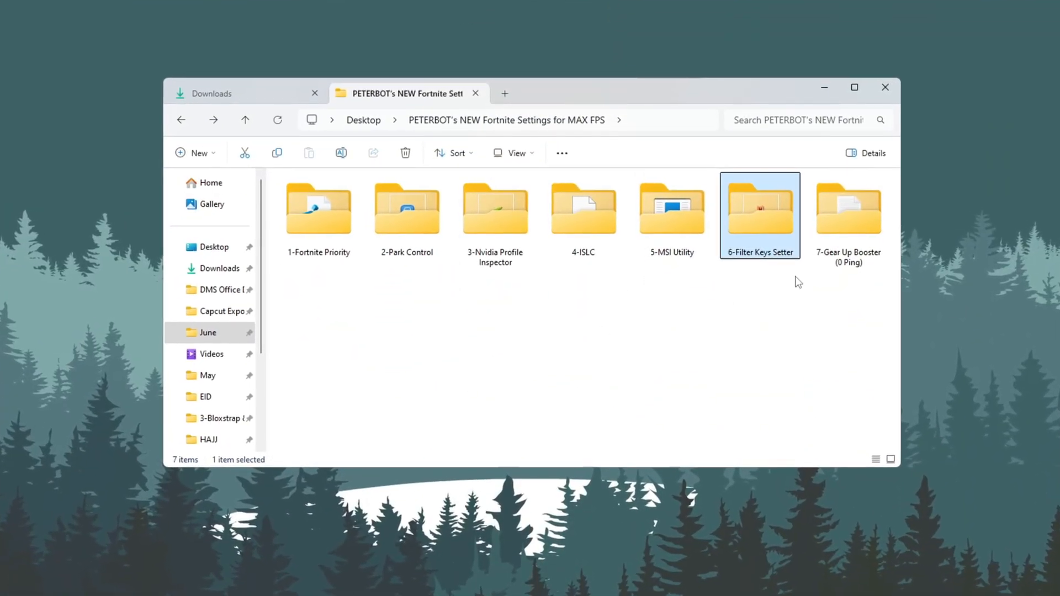
{"action": "double_click", "coordinate": [759, 208]}
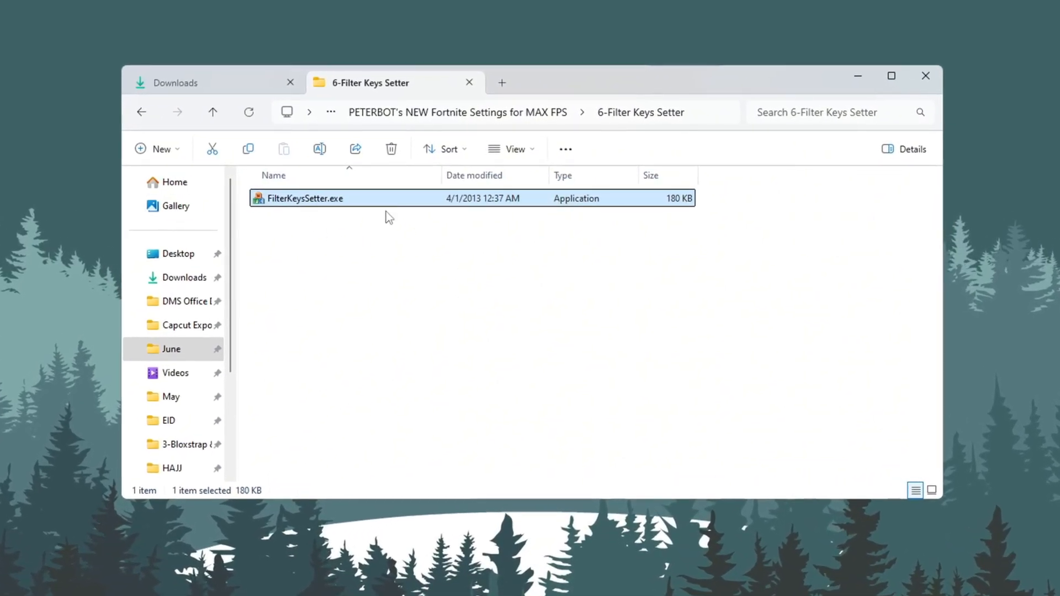
{"action": "double_click", "coordinate": [304, 198]}
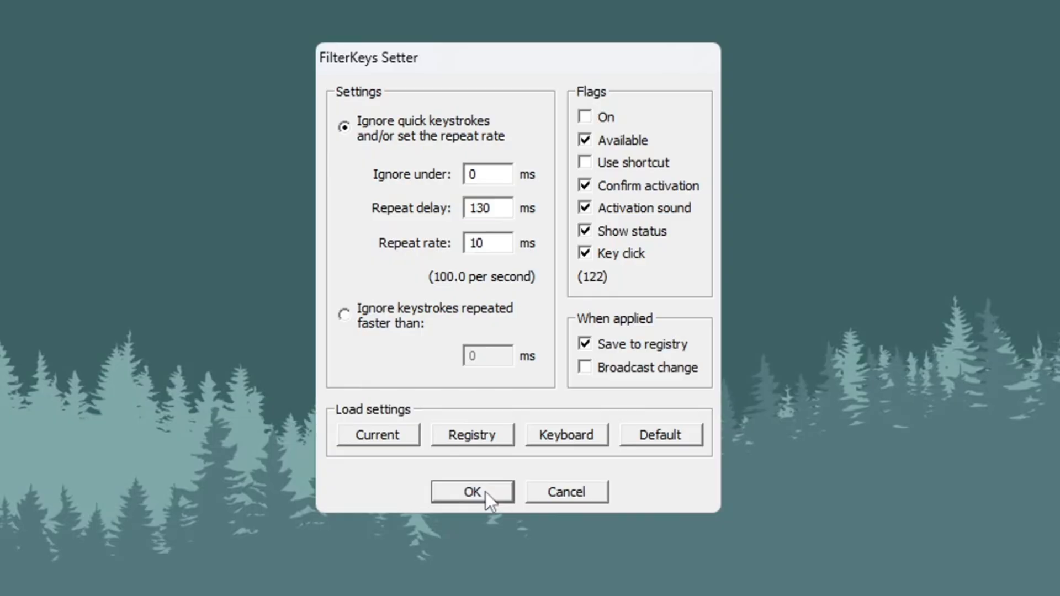
Confirm 0 ms ignore, 130 ms repeat delay, 10 ms repeat rate, saved to registry
{"action": "left_click", "coordinate": [470, 491]}
{"action": "type", "text": "game"}
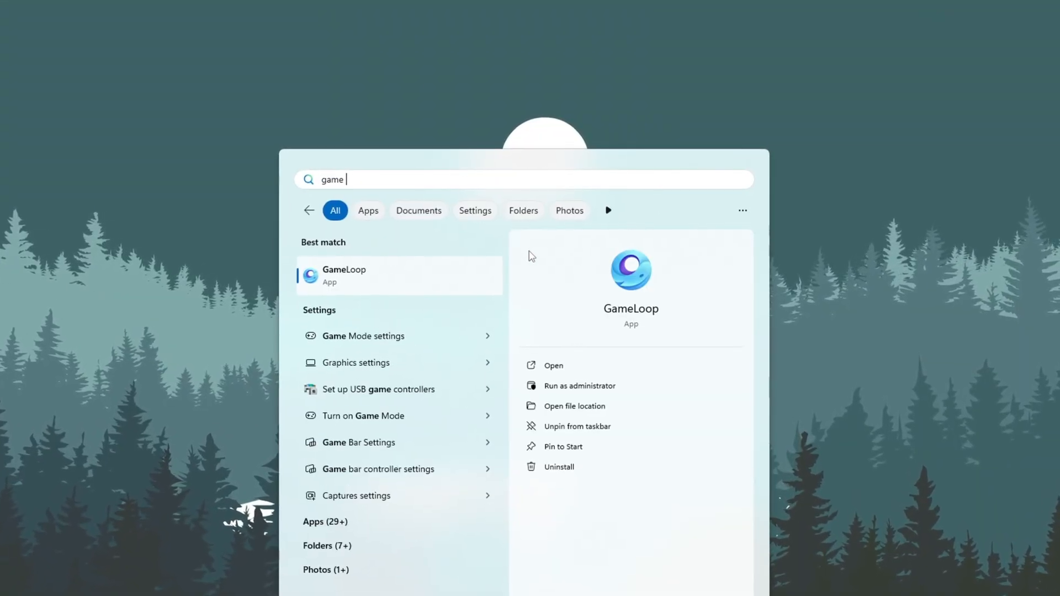
From Game Mode settings, set FortniteLauncher.exe to High performance graphics and save
{"action": "left_click", "coordinate": [363, 336]}
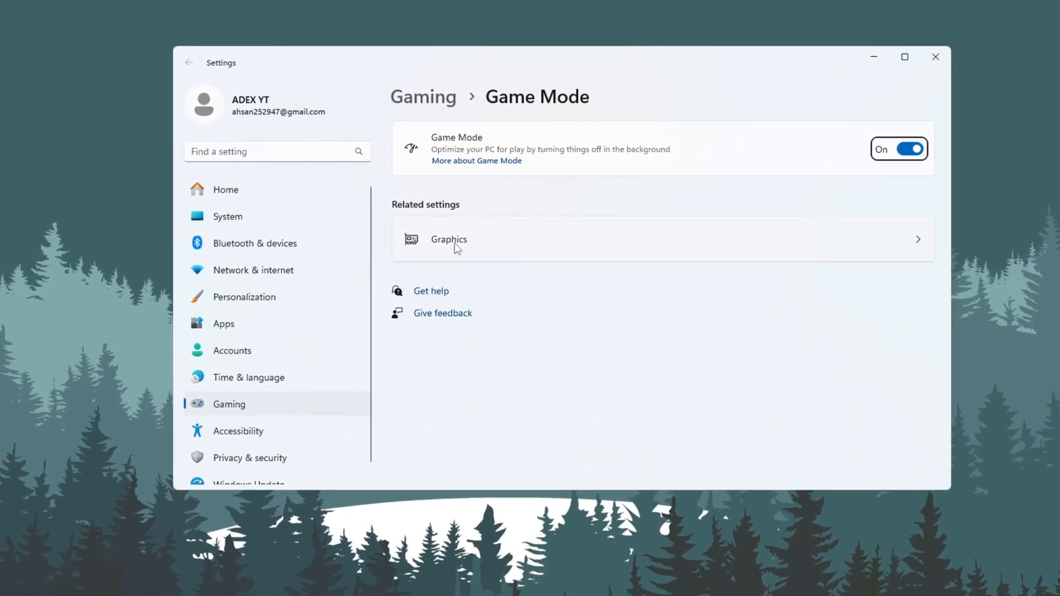
{"action": "left_click", "coordinate": [448, 238]}
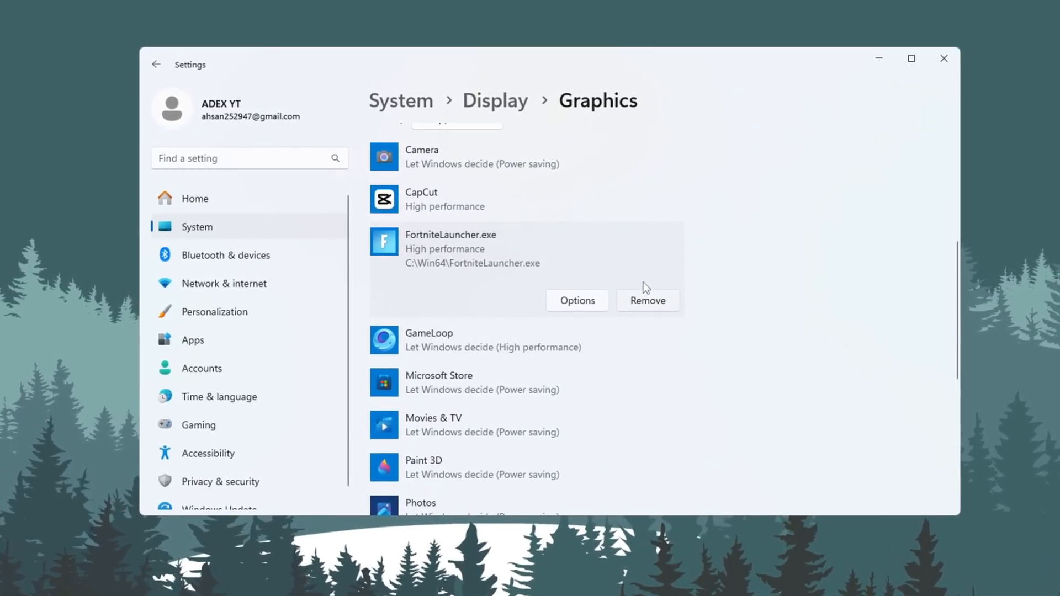
{"action": "left_click", "coordinate": [576, 300]}
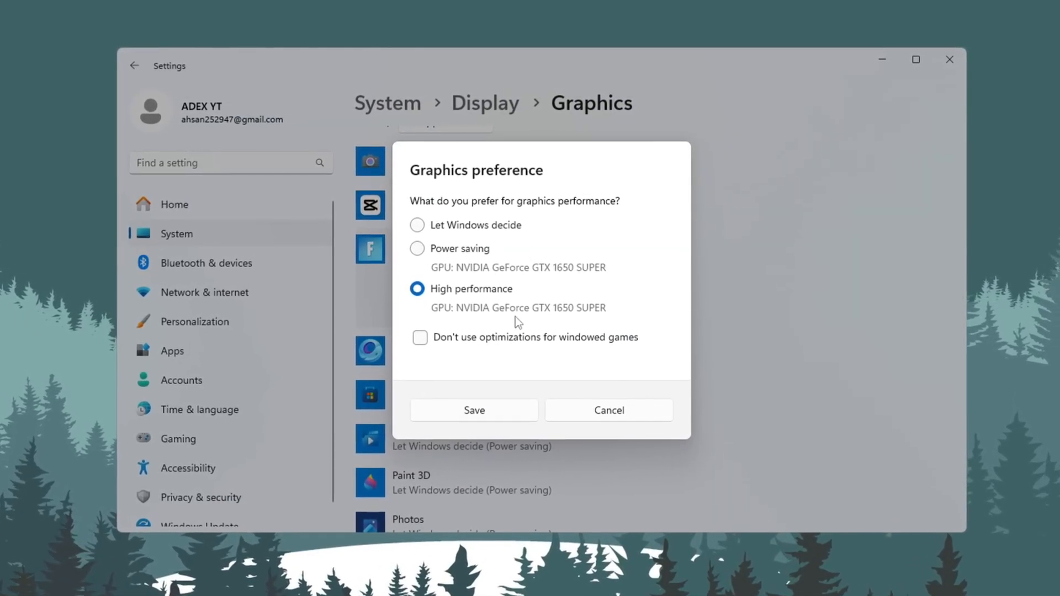
{"action": "left_click", "coordinate": [473, 409]}
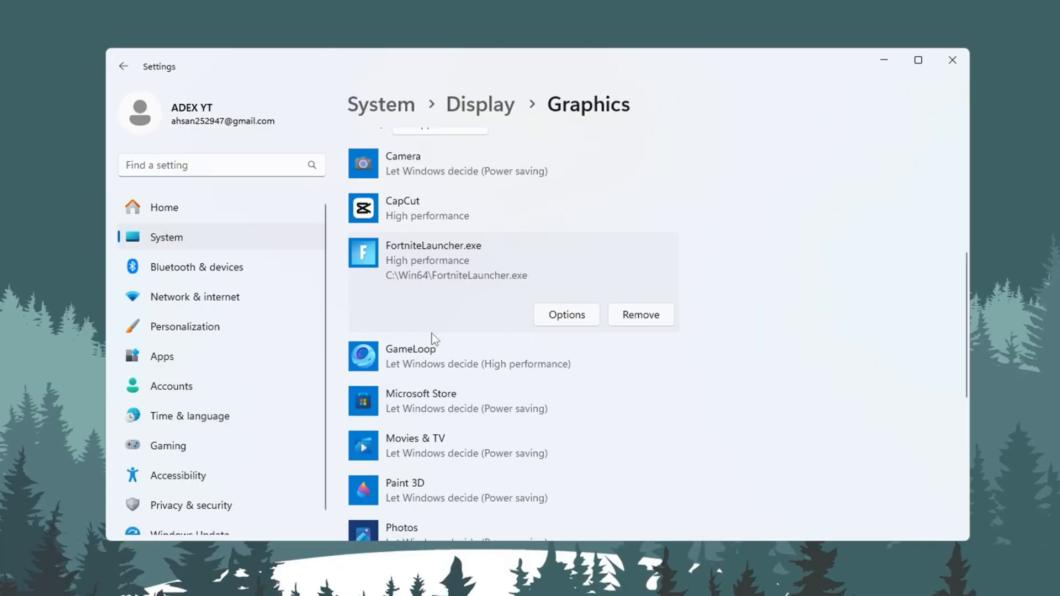